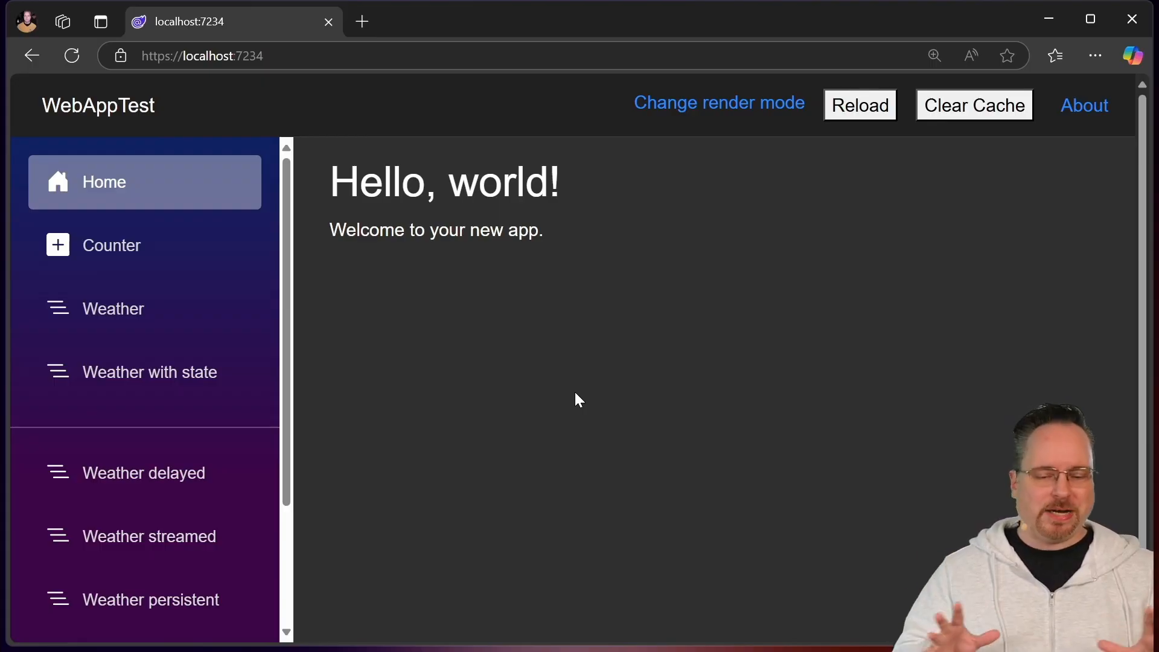
{"action": "mouse_move", "coordinate": [411, 575]}
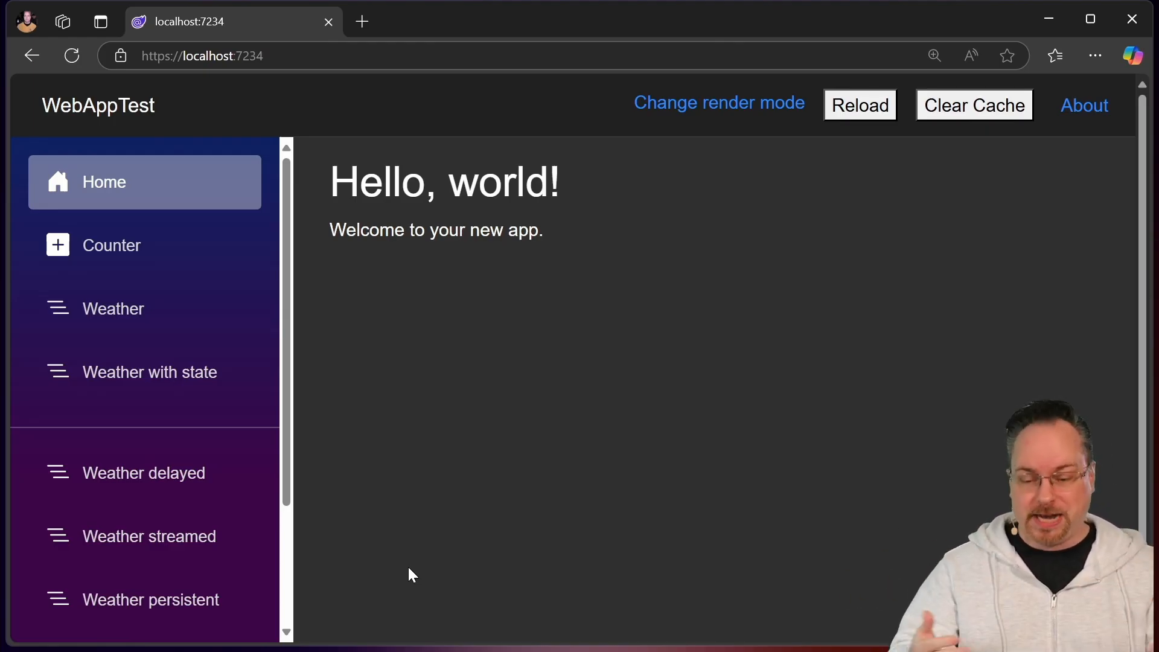
{"action": "mouse_move", "coordinate": [167, 342]}
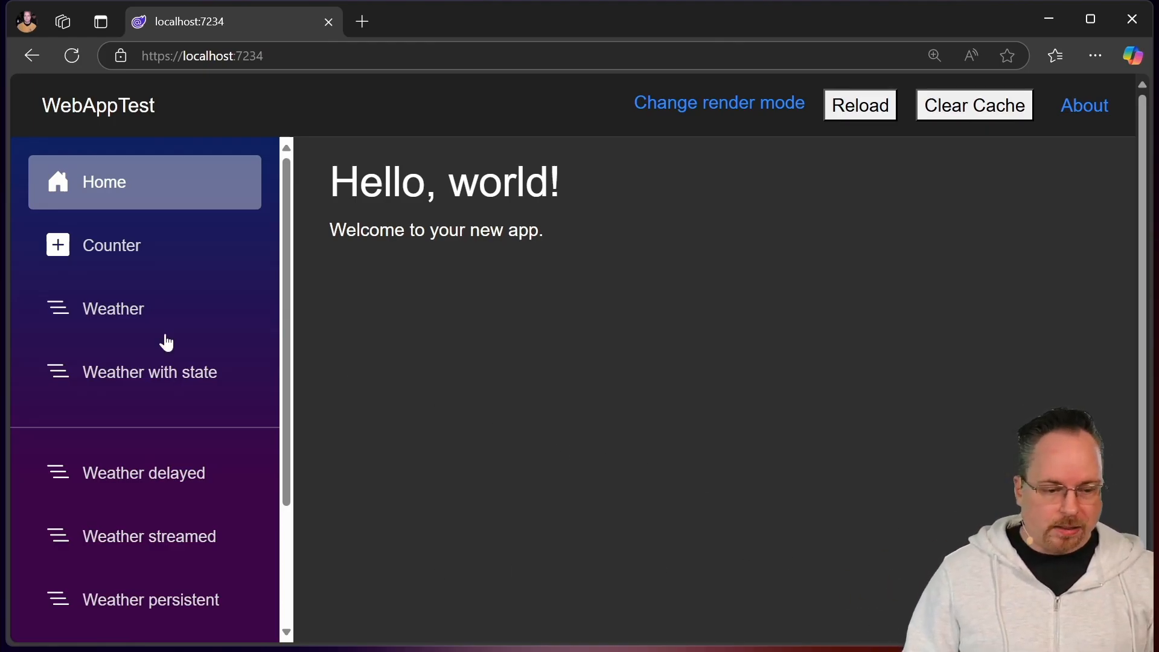
Open the Weather page from the WebAppTest sidebar to show the five-day forecast
{"action": "left_click", "coordinate": [113, 309]}
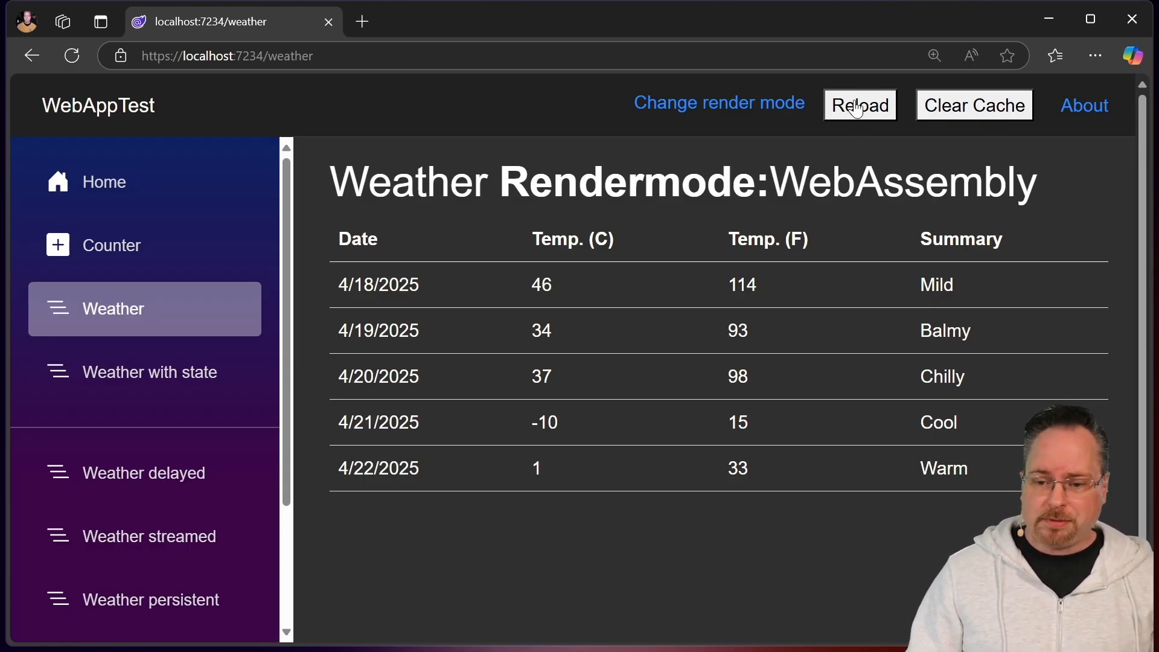
Reload the Weather page twice, watching it switch from Static to WebAssembly with new forecasts
{"action": "left_click", "coordinate": [859, 105]}
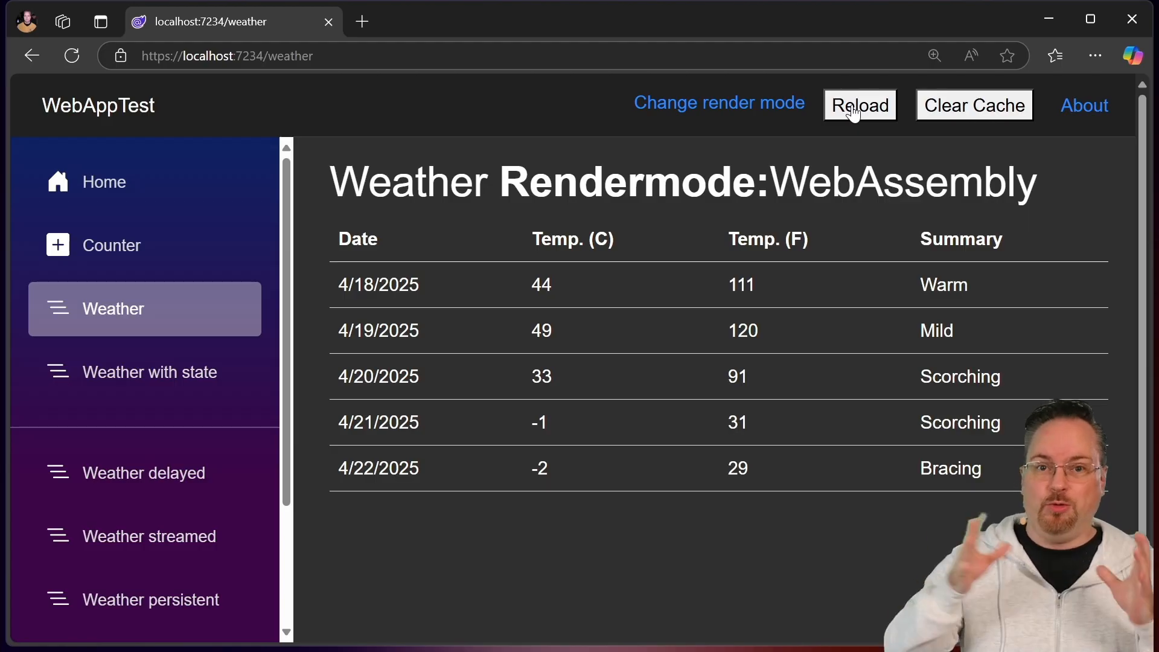
{"action": "mouse_move", "coordinate": [974, 109]}
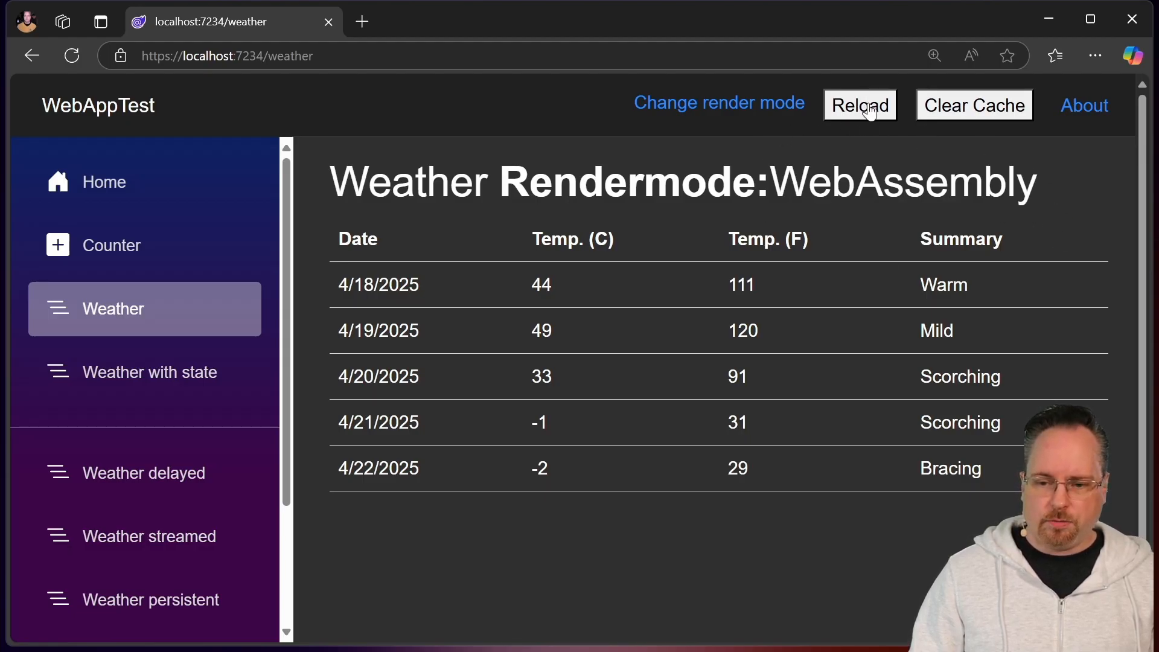
{"action": "left_click", "coordinate": [859, 105]}
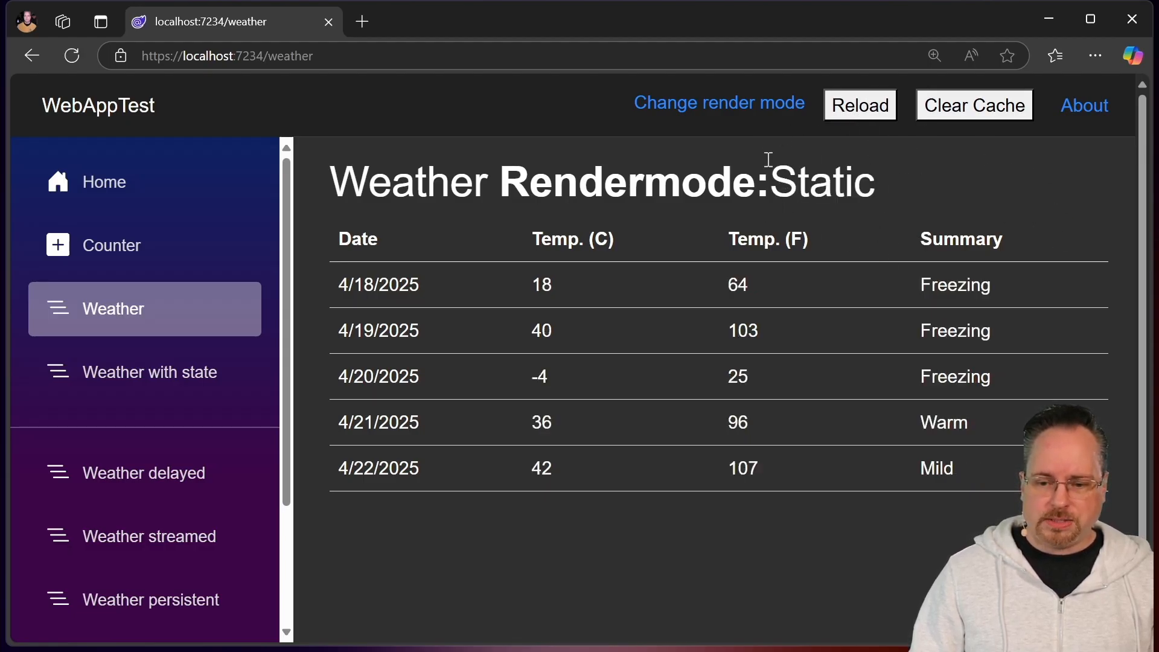
{"action": "left_click", "coordinate": [718, 103]}
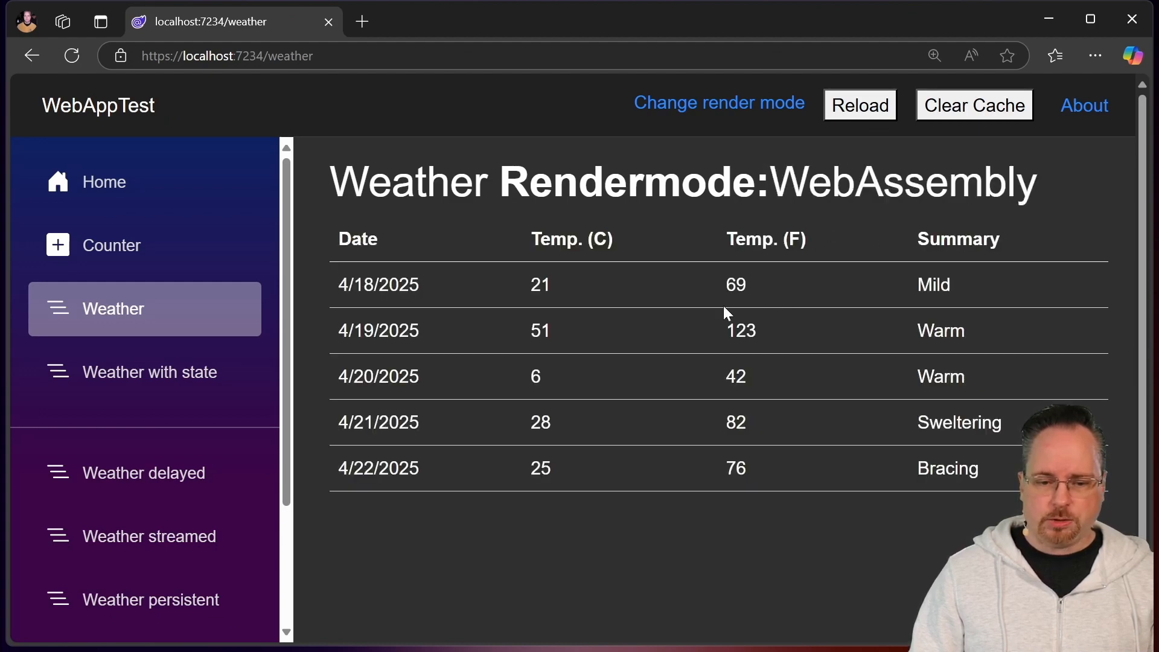
{"action": "mouse_move", "coordinate": [420, 324]}
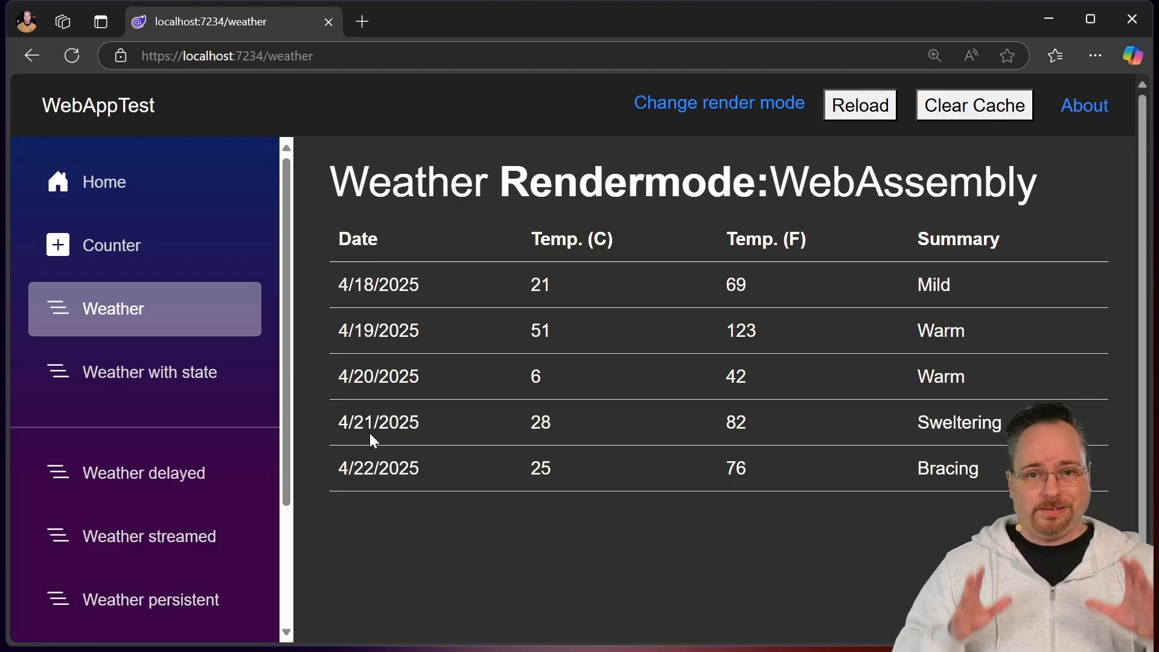
{"action": "mouse_move", "coordinate": [475, 451]}
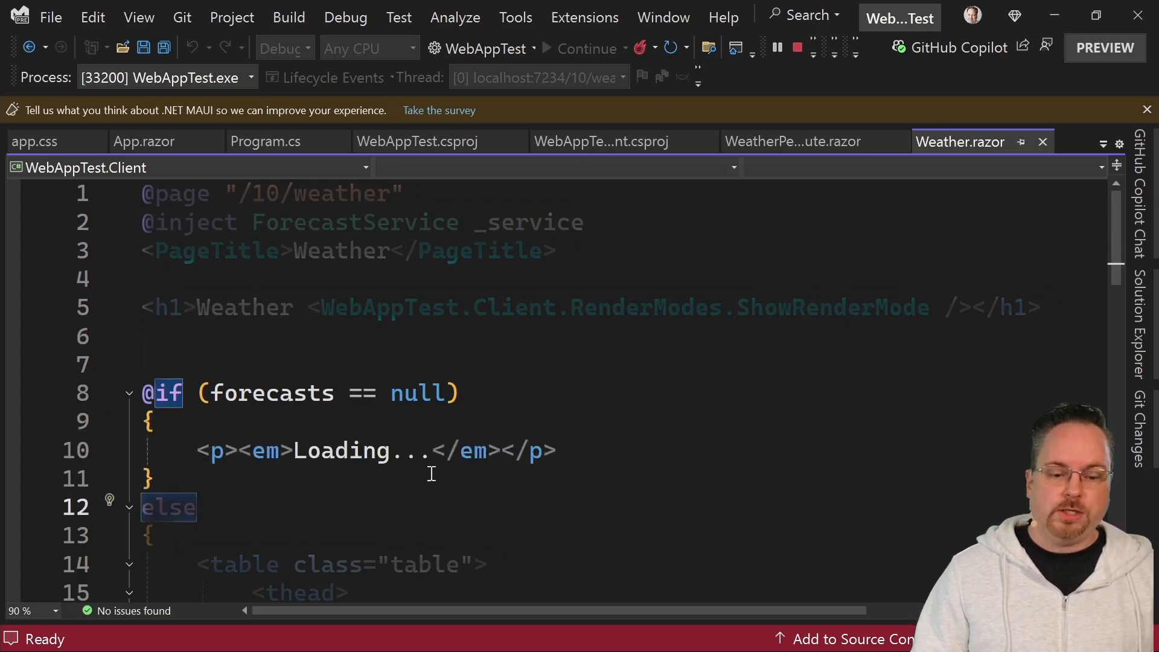
{"action": "mouse_move", "coordinate": [441, 462]}
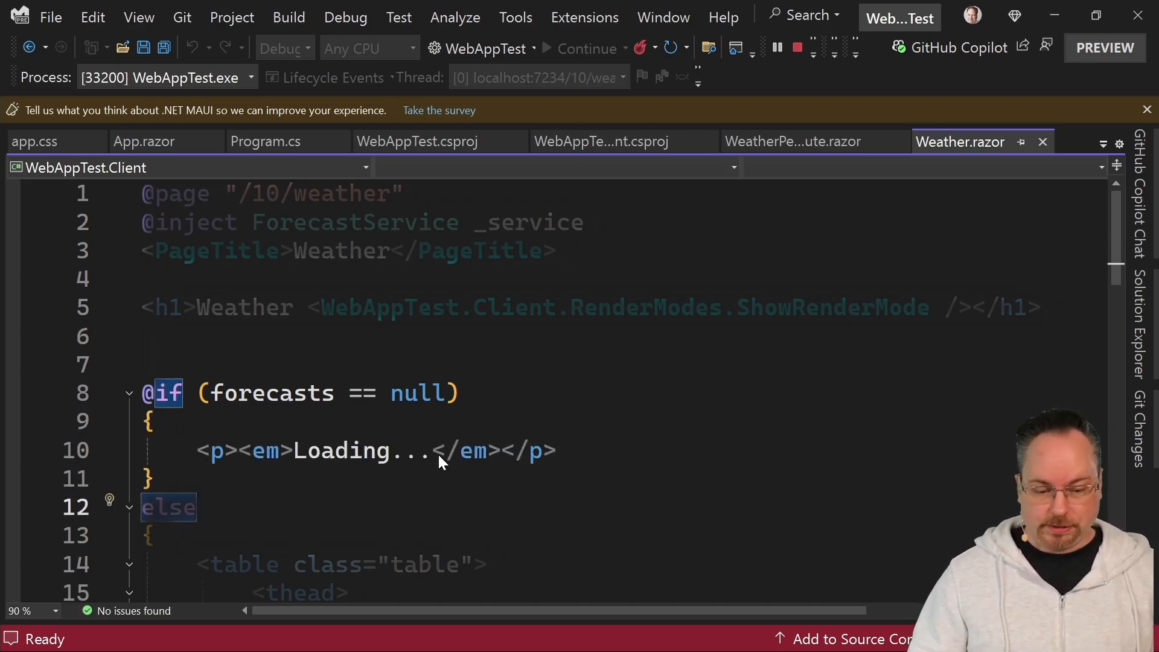
{"action": "scroll", "scroll_direction": "down", "scroll_amount": 3}
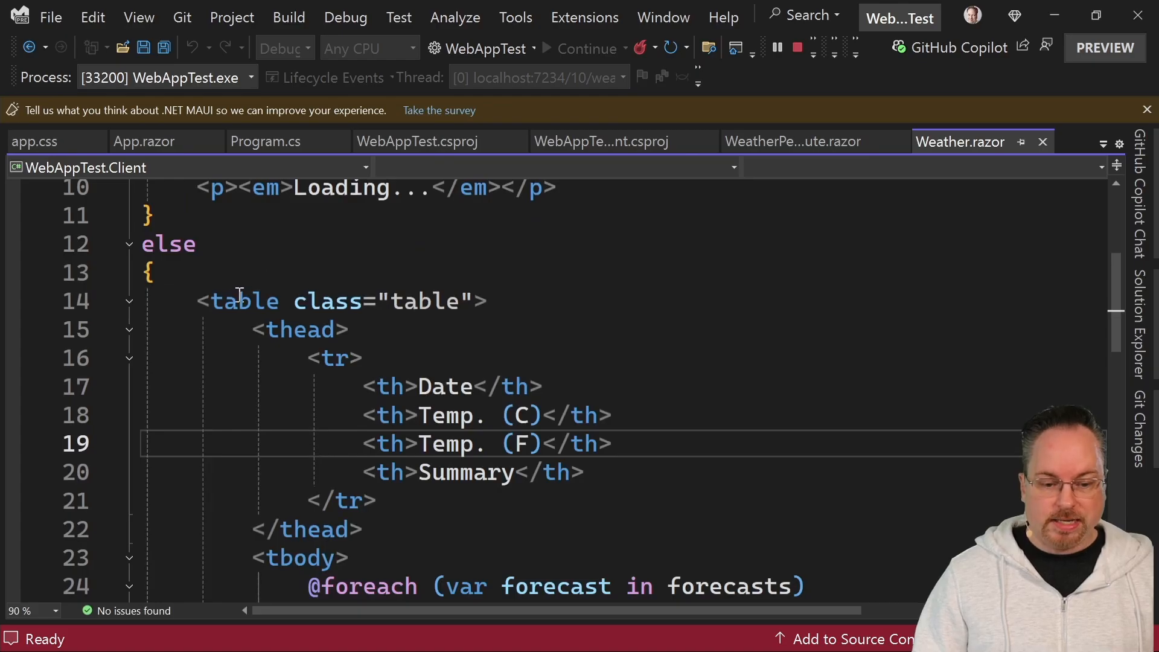
{"action": "scroll", "scroll_direction": "down", "scroll_amount": 3}
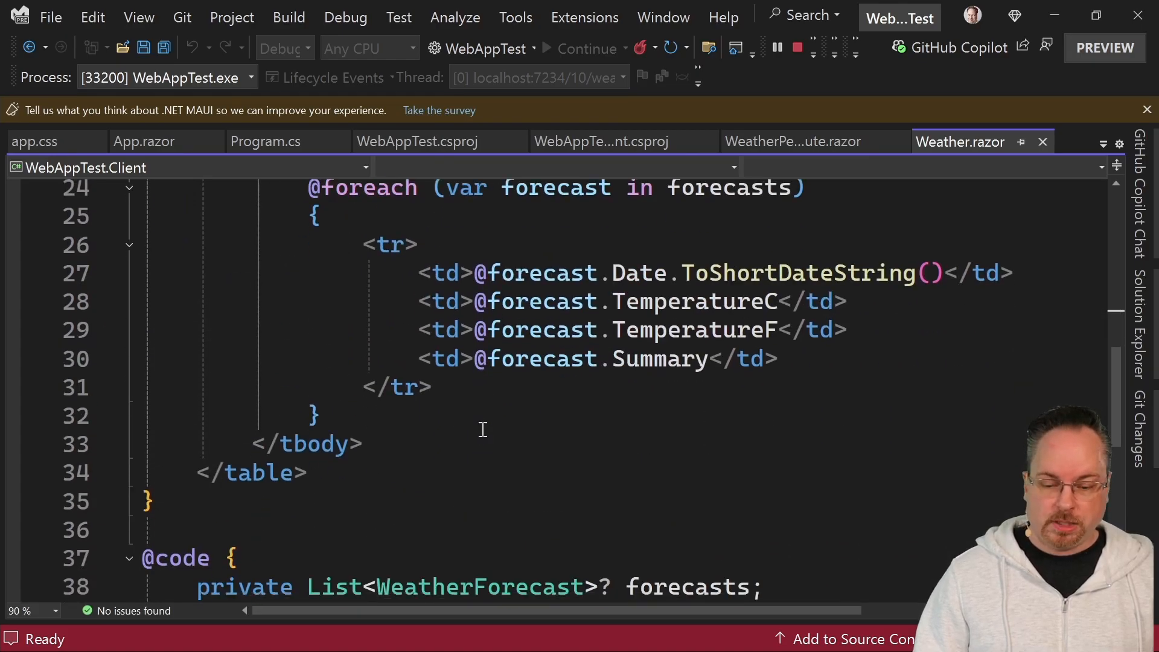
{"action": "scroll", "scroll_direction": "down", "scroll_amount": 3}
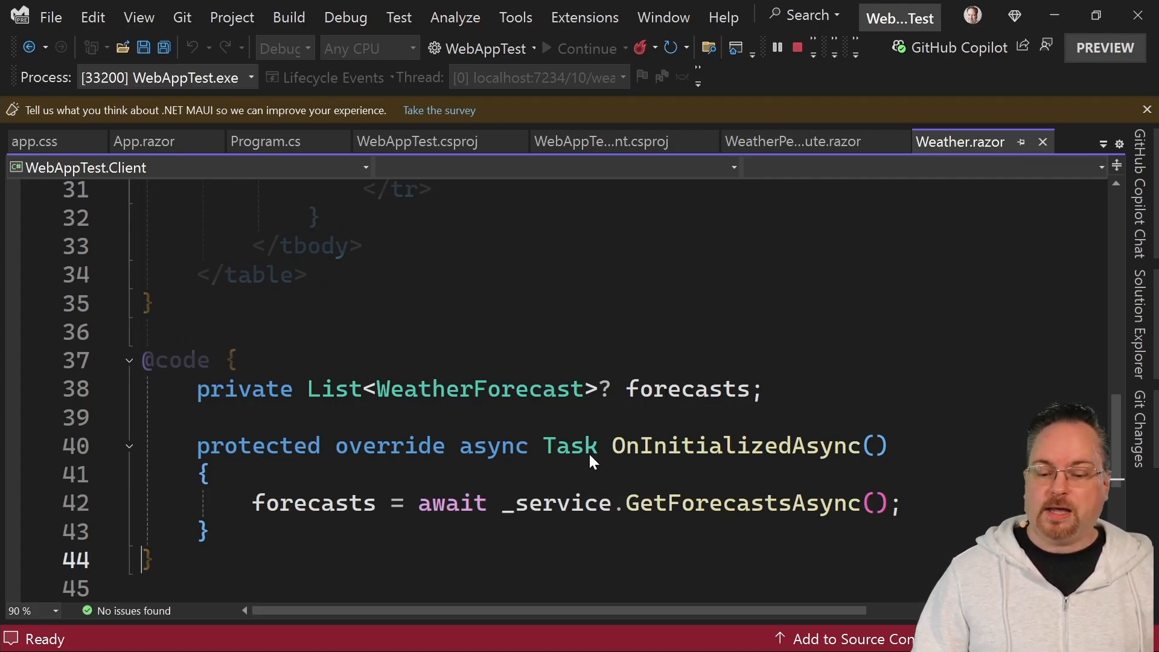
{"action": "left_click", "coordinate": [765, 529]}
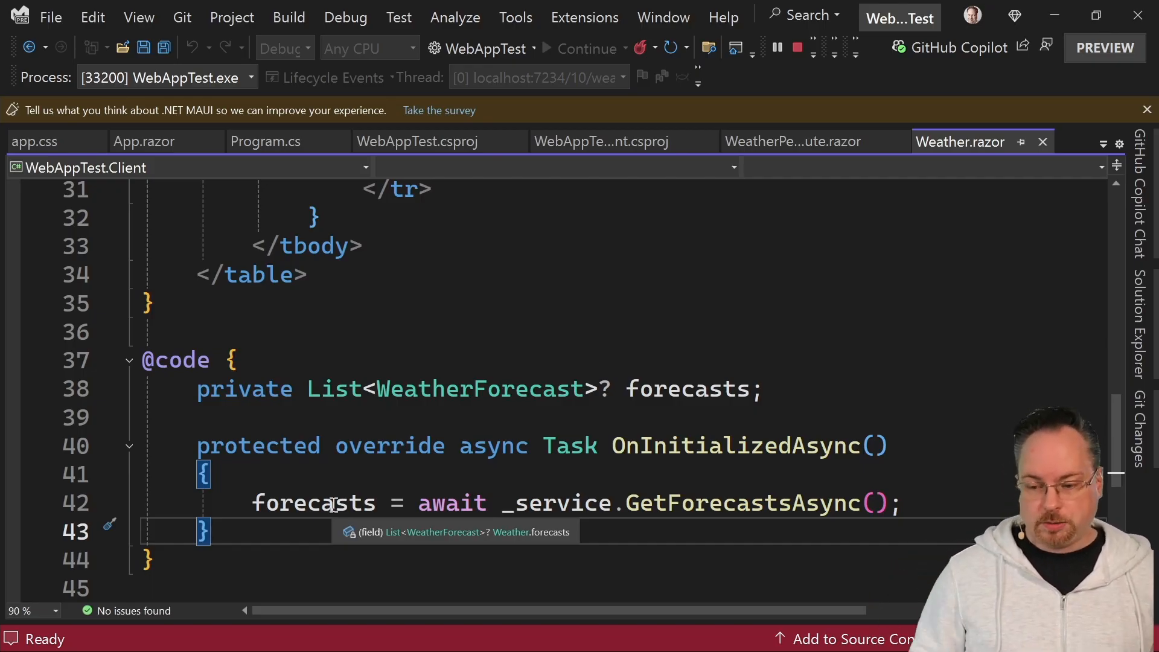
{"action": "mouse_move", "coordinate": [1131, 352]}
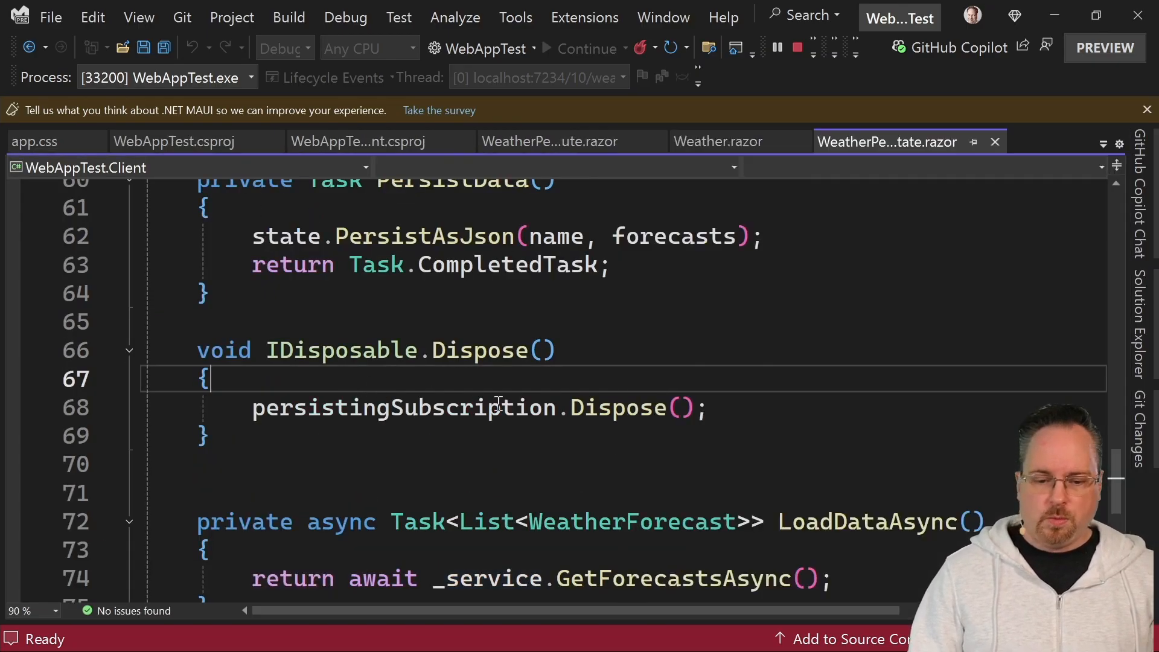
Scroll WeatherPersistState.razor to its OnInitializedAsync persisting callback and state restore
{"action": "scroll", "scroll_direction": "up", "scroll_amount": 3}
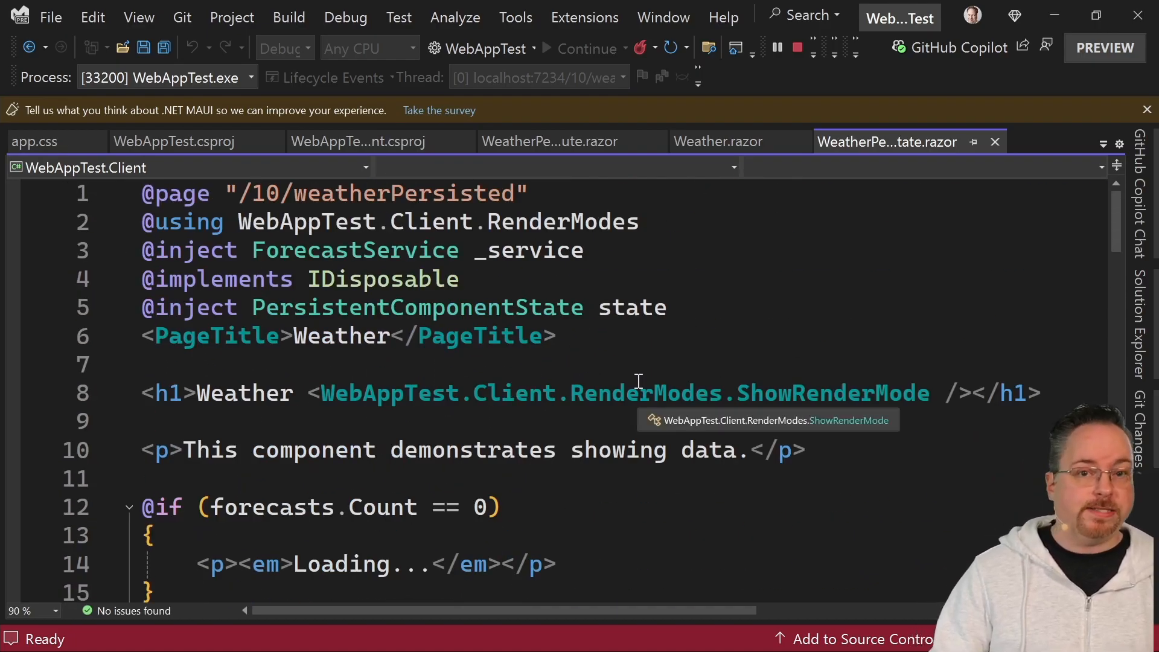
{"action": "mouse_move", "coordinate": [826, 334]}
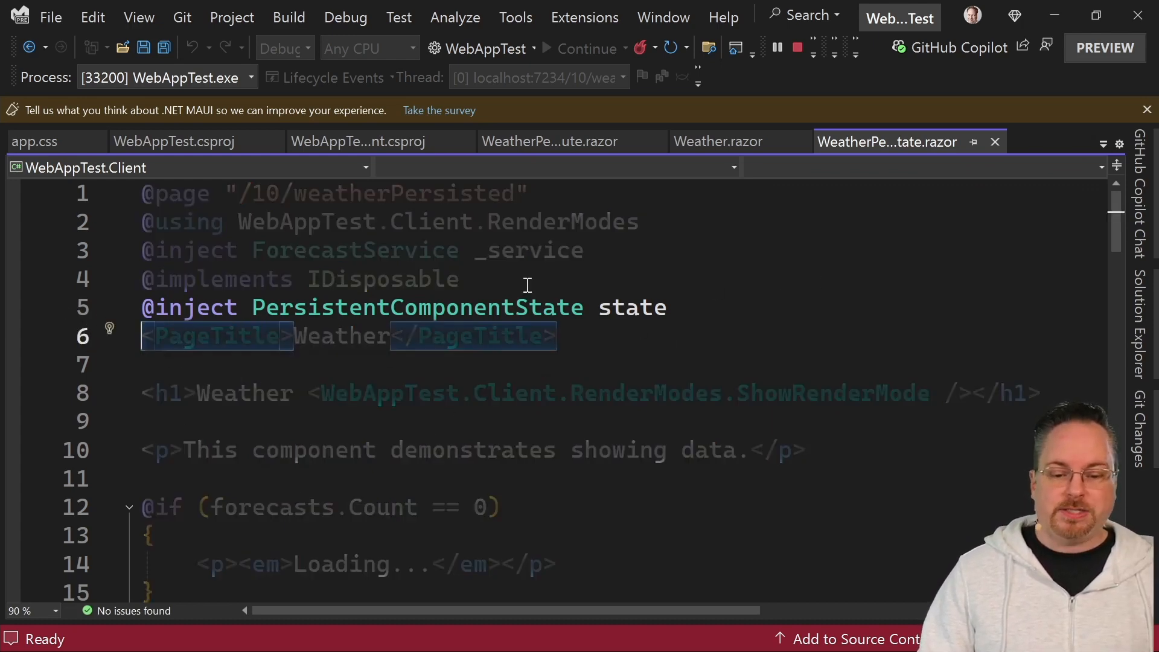
{"action": "mouse_move", "coordinate": [724, 352]}
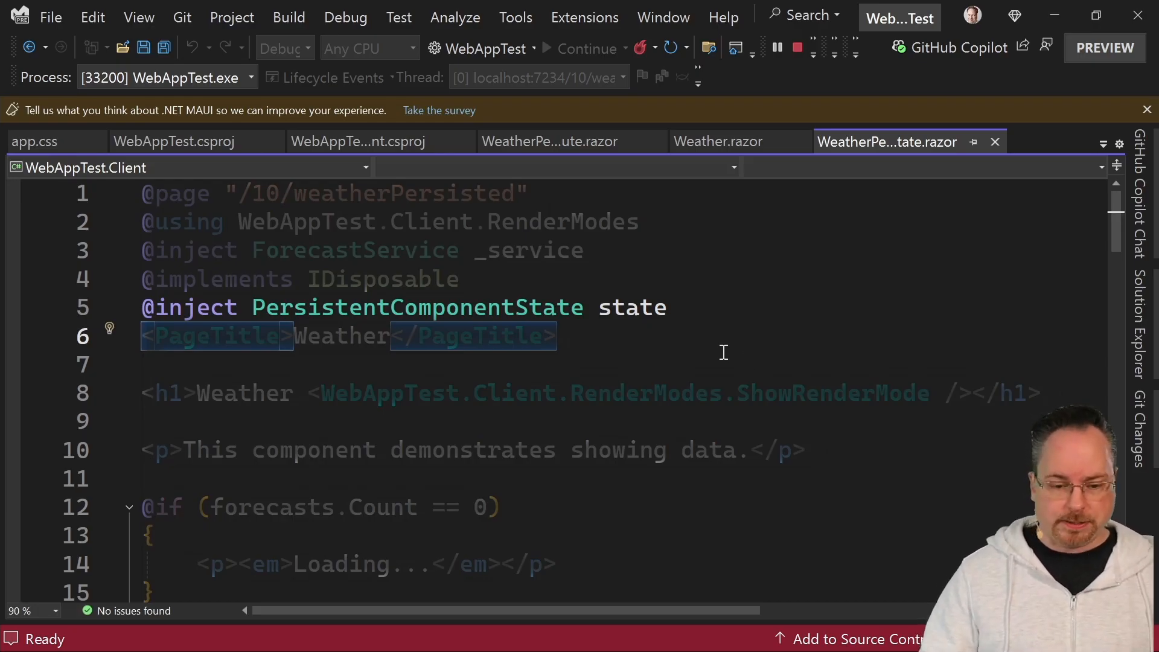
{"action": "scroll", "scroll_direction": "down", "scroll_amount": 3}
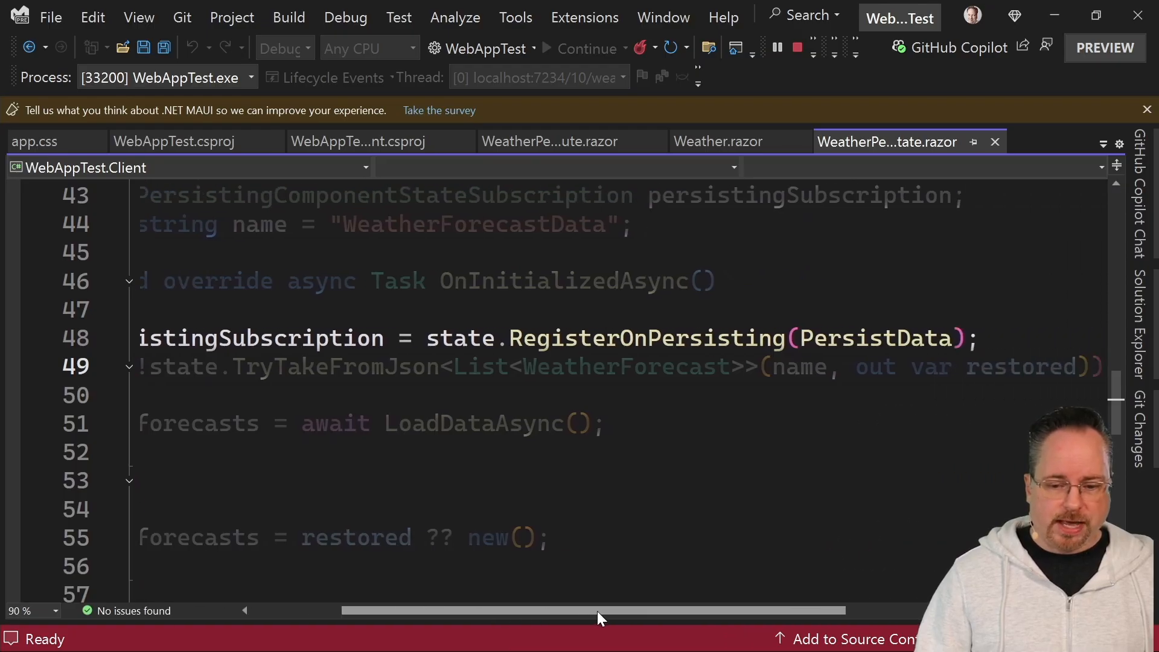
{"action": "mouse_move", "coordinate": [701, 309]}
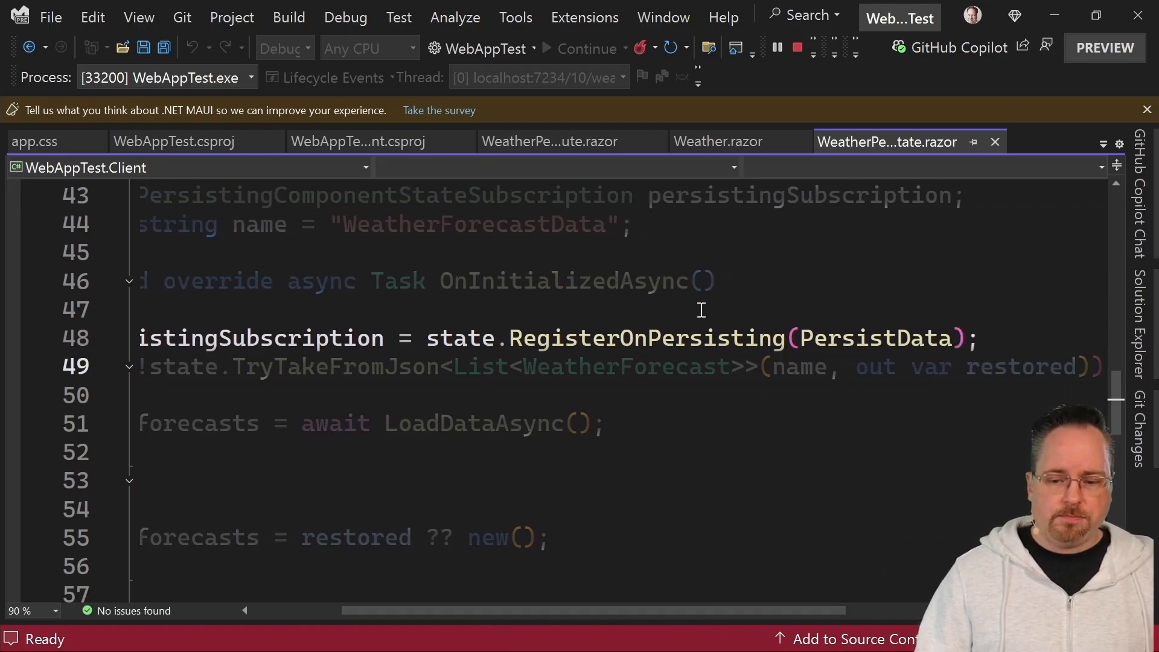
{"action": "mouse_move", "coordinate": [659, 366]}
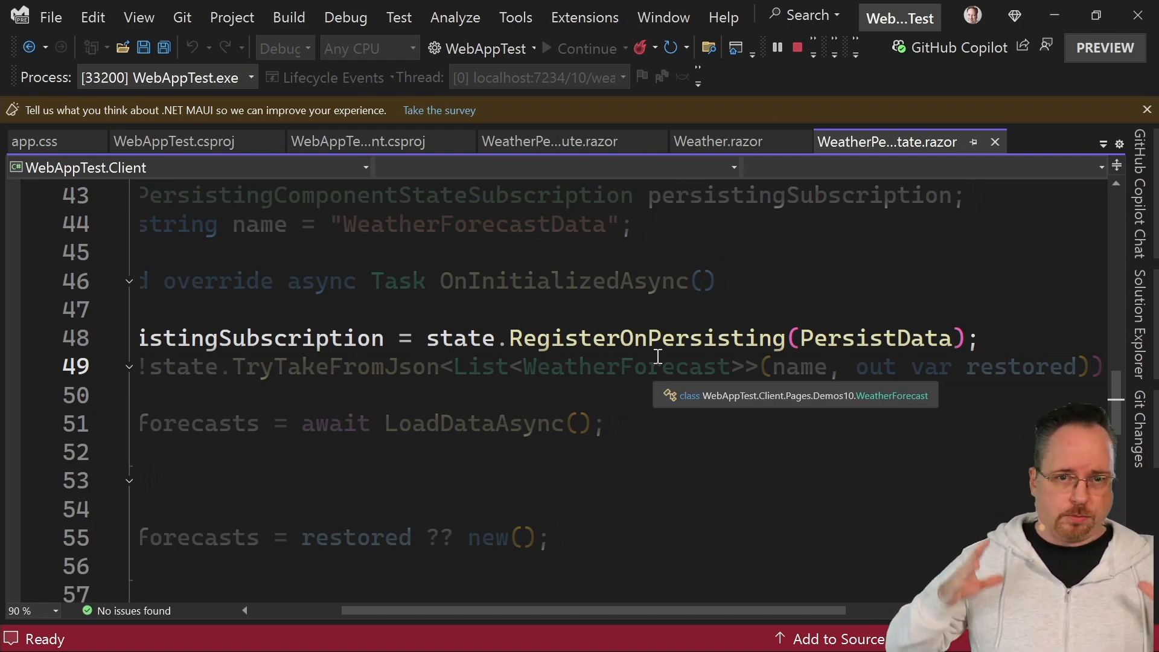
{"action": "mouse_move", "coordinate": [681, 348]}
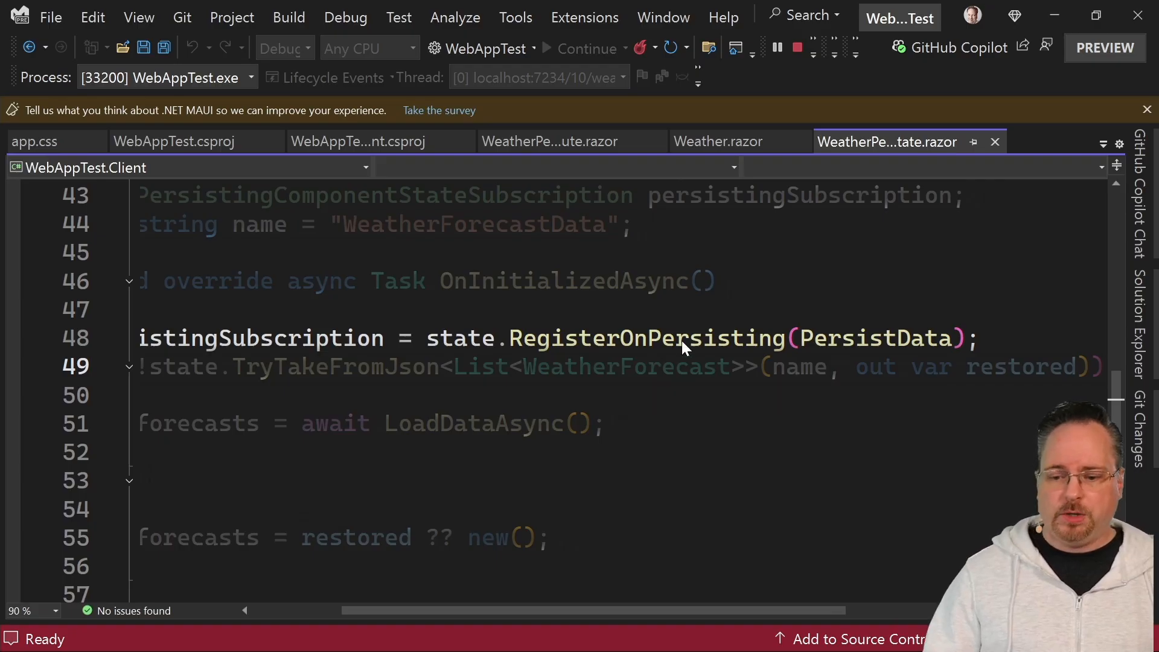
{"action": "mouse_move", "coordinate": [843, 340]}
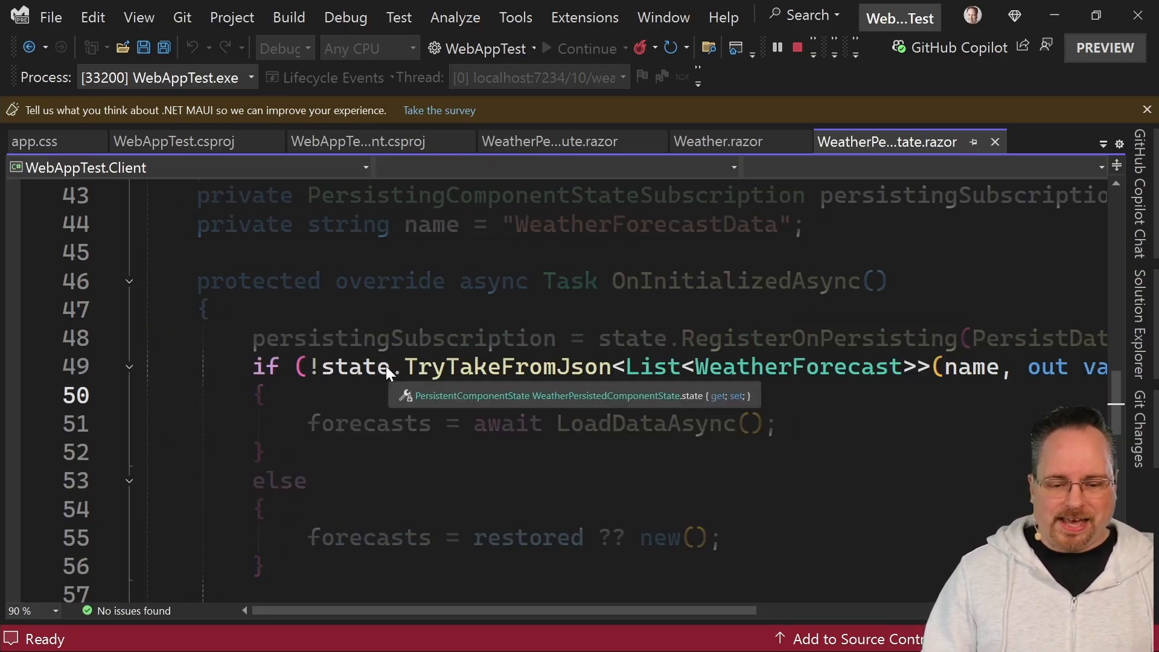
{"action": "mouse_move", "coordinate": [524, 537]}
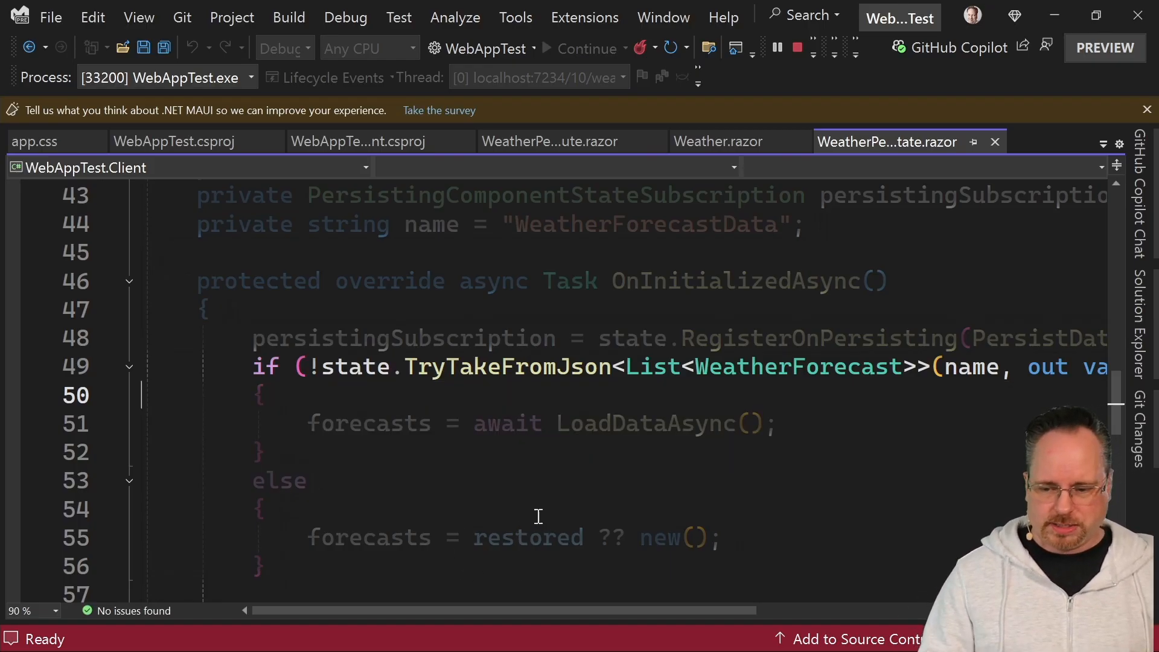
{"action": "mouse_move", "coordinate": [301, 459]}
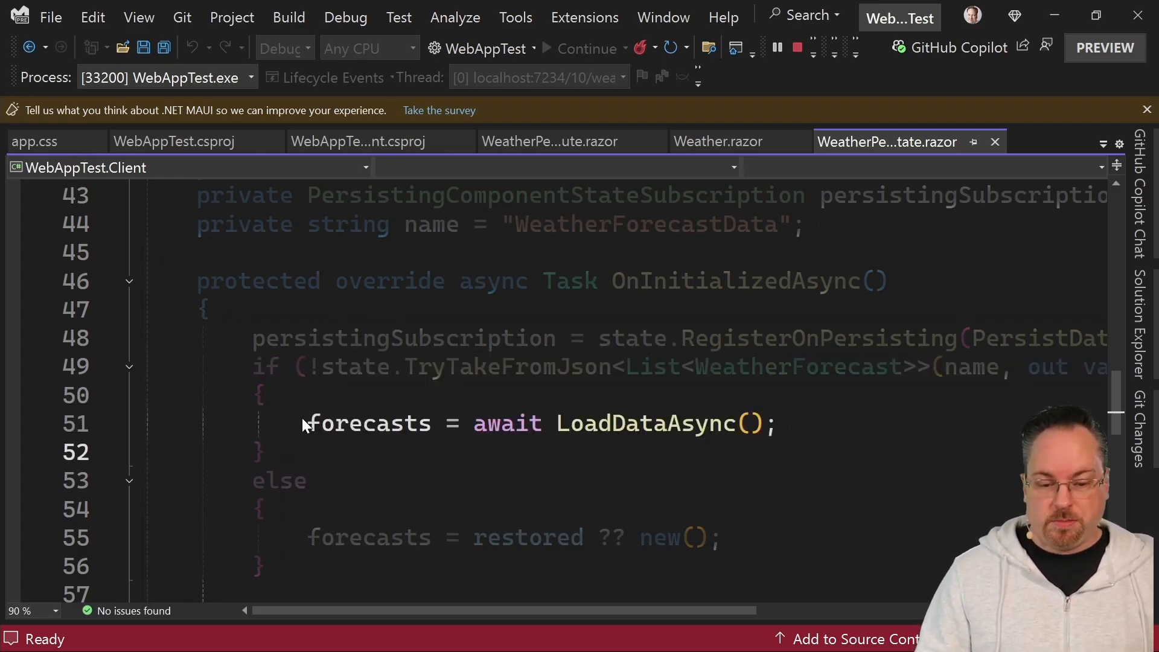
{"action": "mouse_move", "coordinate": [588, 426]}
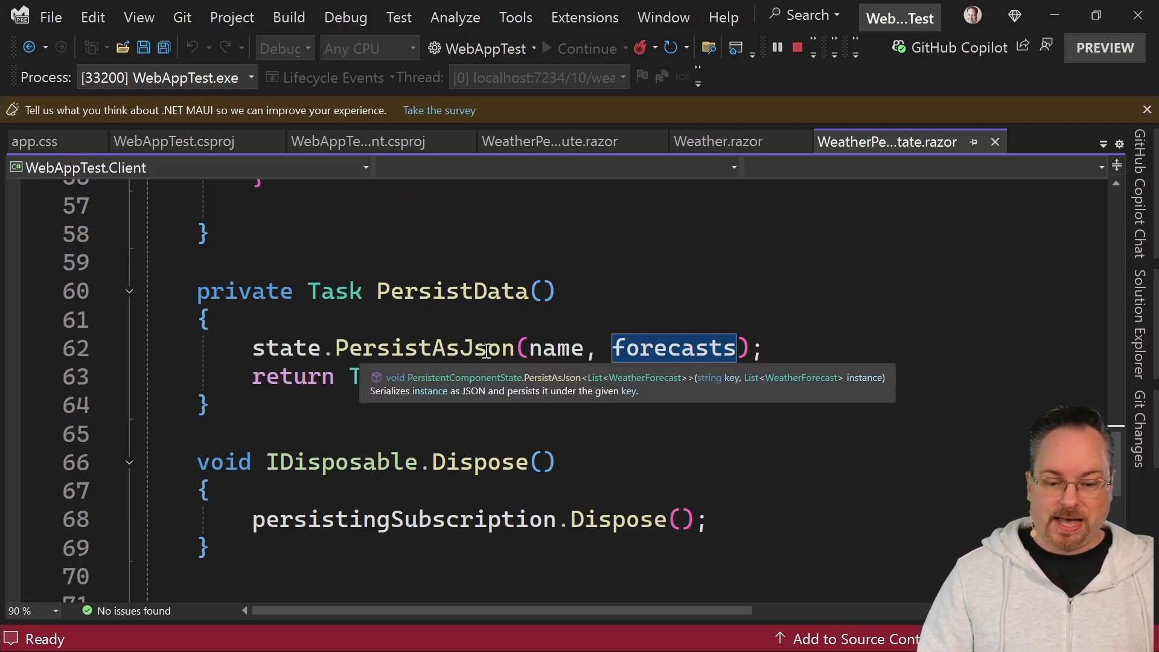
{"action": "mouse_move", "coordinate": [558, 349]}
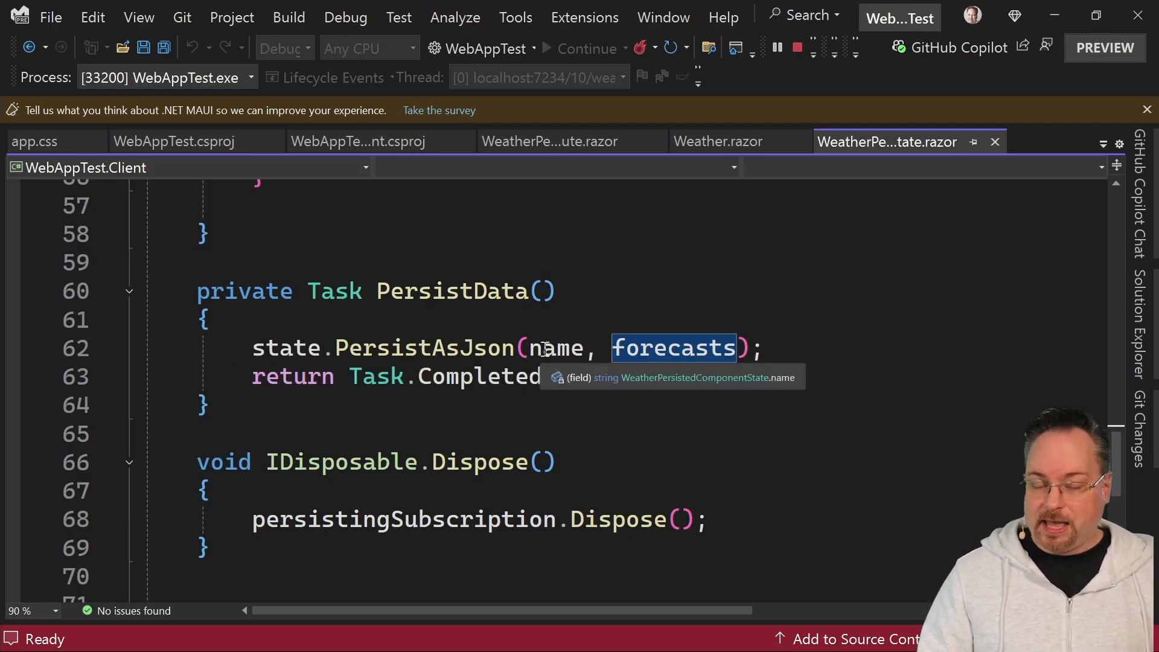
{"action": "mouse_move", "coordinate": [673, 348]}
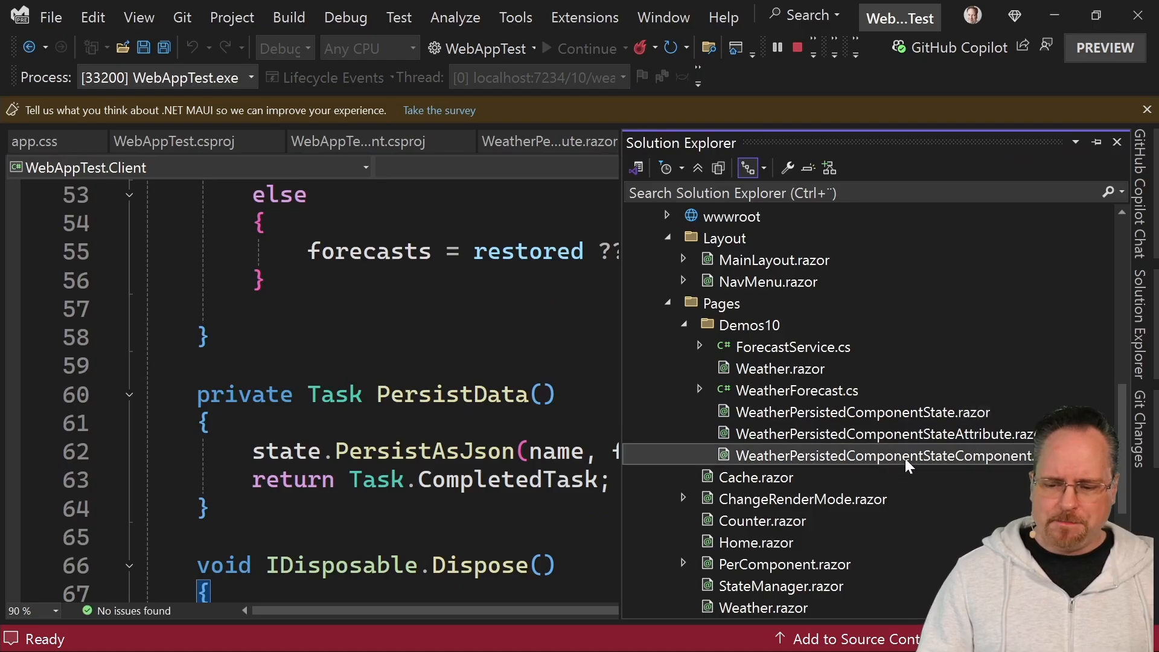
Open WeatherPersistedComponent.razor and review the StateManager markup keyed WeatherData
{"action": "double_click", "coordinate": [884, 456]}
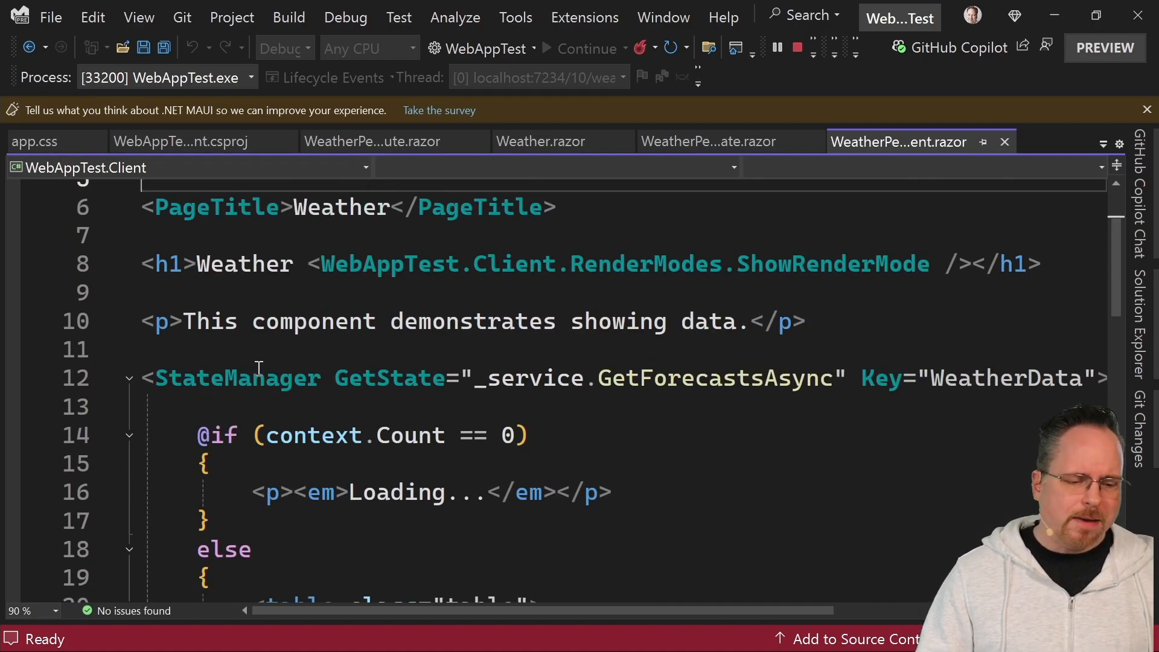
{"action": "mouse_move", "coordinate": [319, 434]}
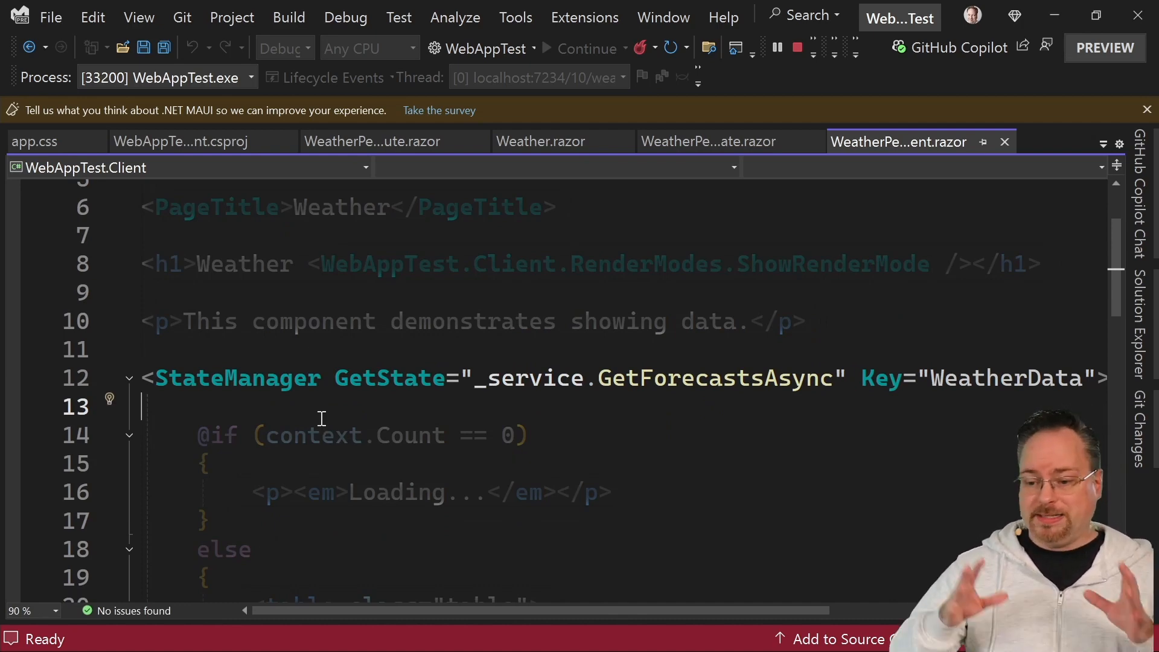
{"action": "mouse_move", "coordinate": [359, 421]}
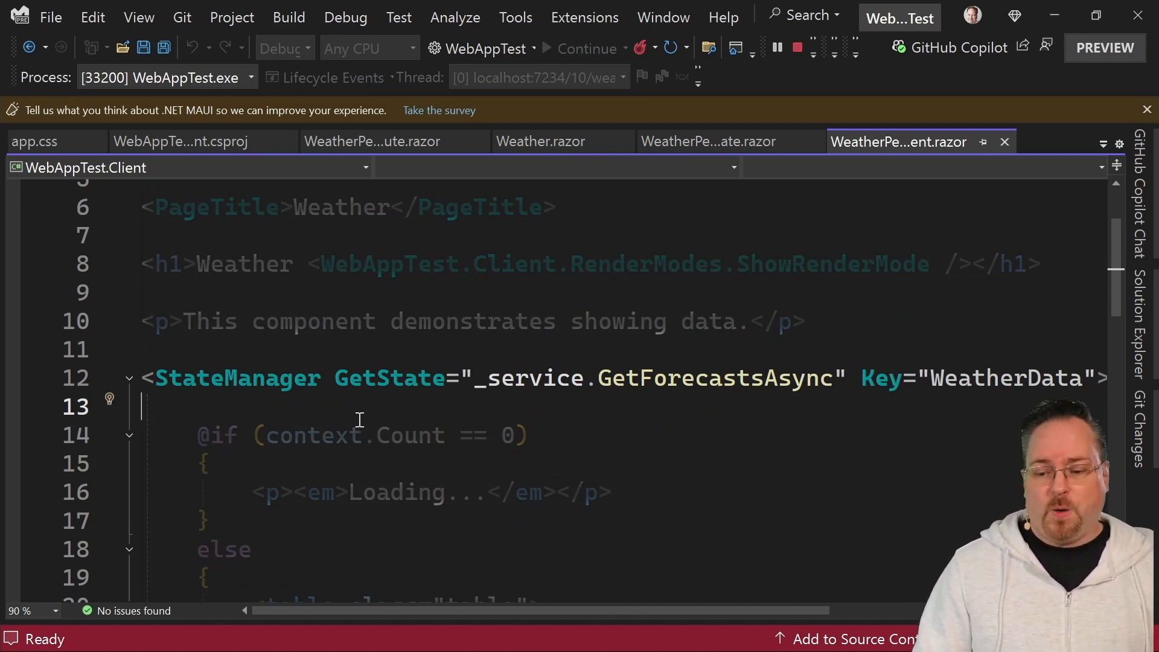
{"action": "mouse_move", "coordinate": [390, 364]}
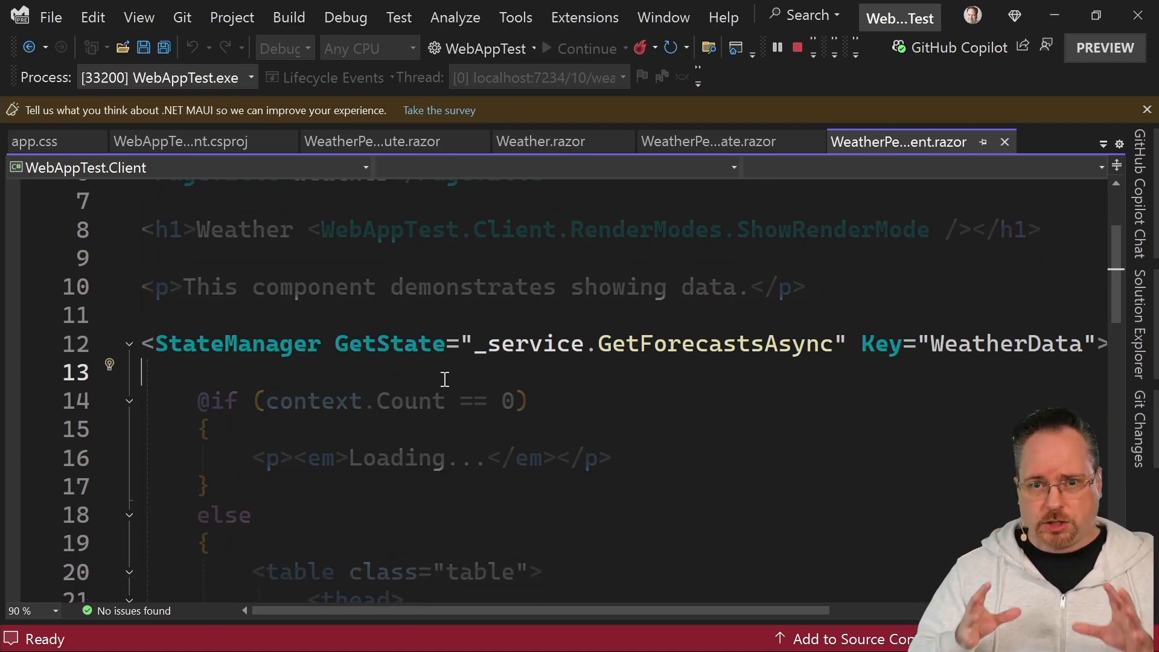
{"action": "mouse_move", "coordinate": [510, 344]}
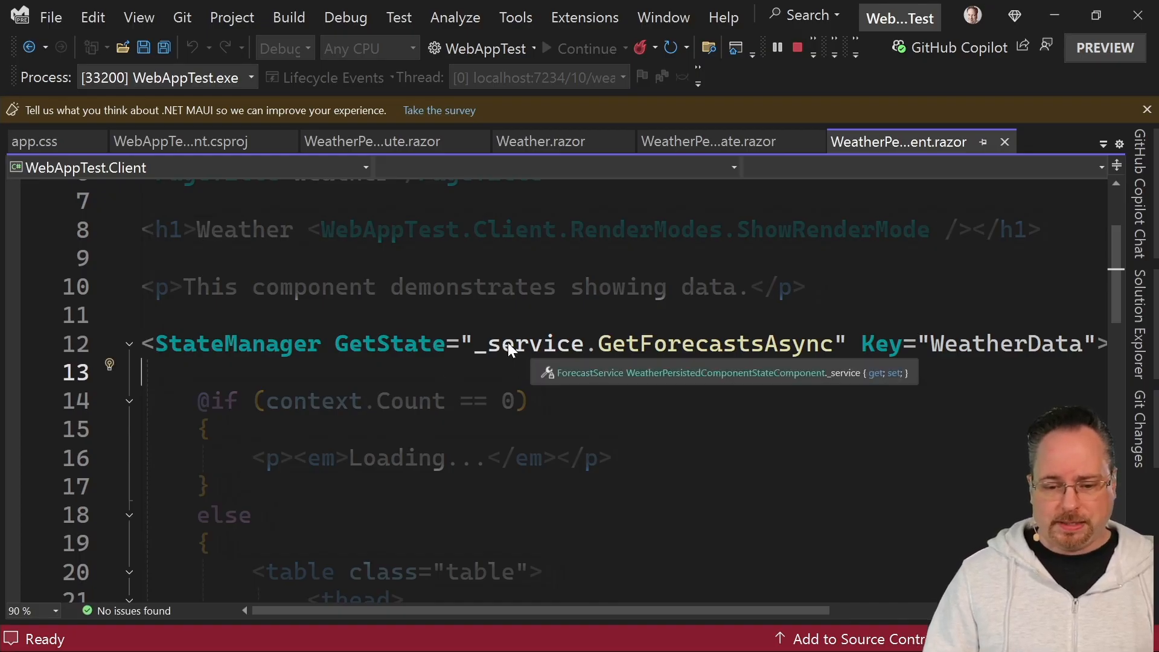
{"action": "mouse_move", "coordinate": [833, 360]}
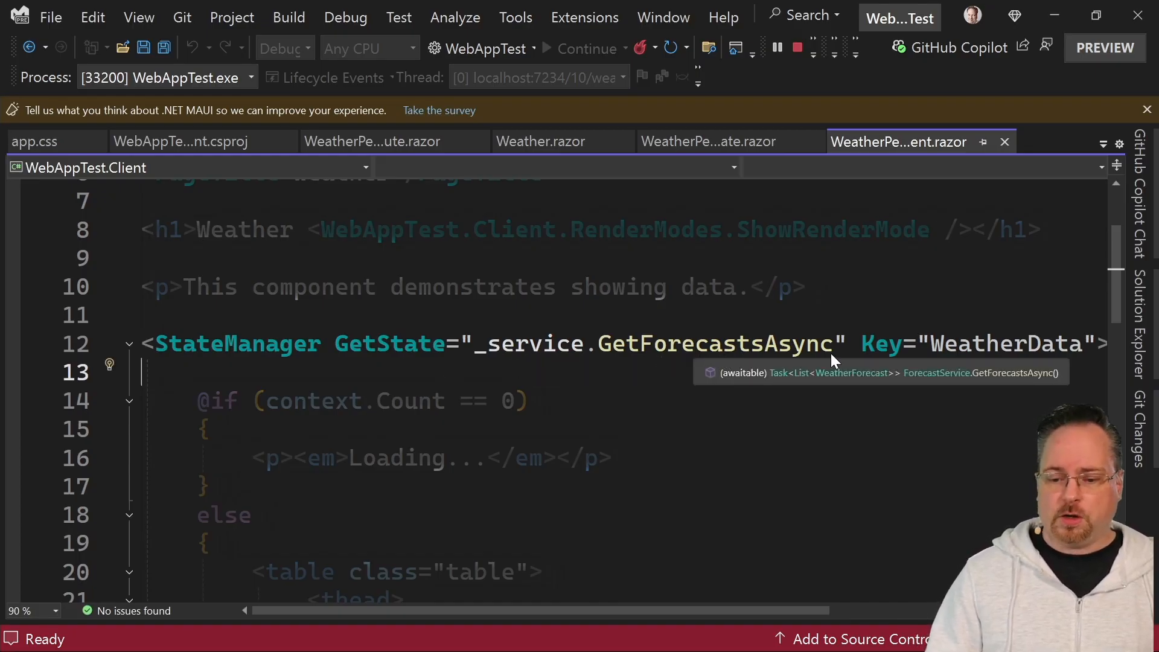
{"action": "mouse_move", "coordinate": [889, 350]}
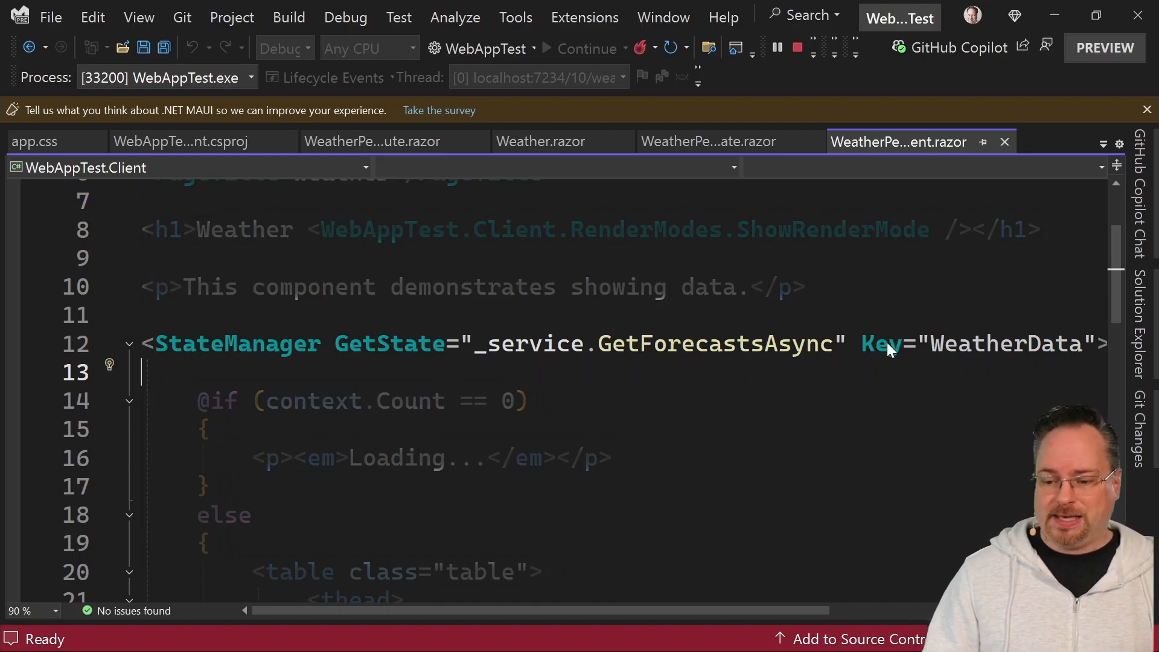
{"action": "scroll", "scroll_direction": "up", "scroll_amount": 3}
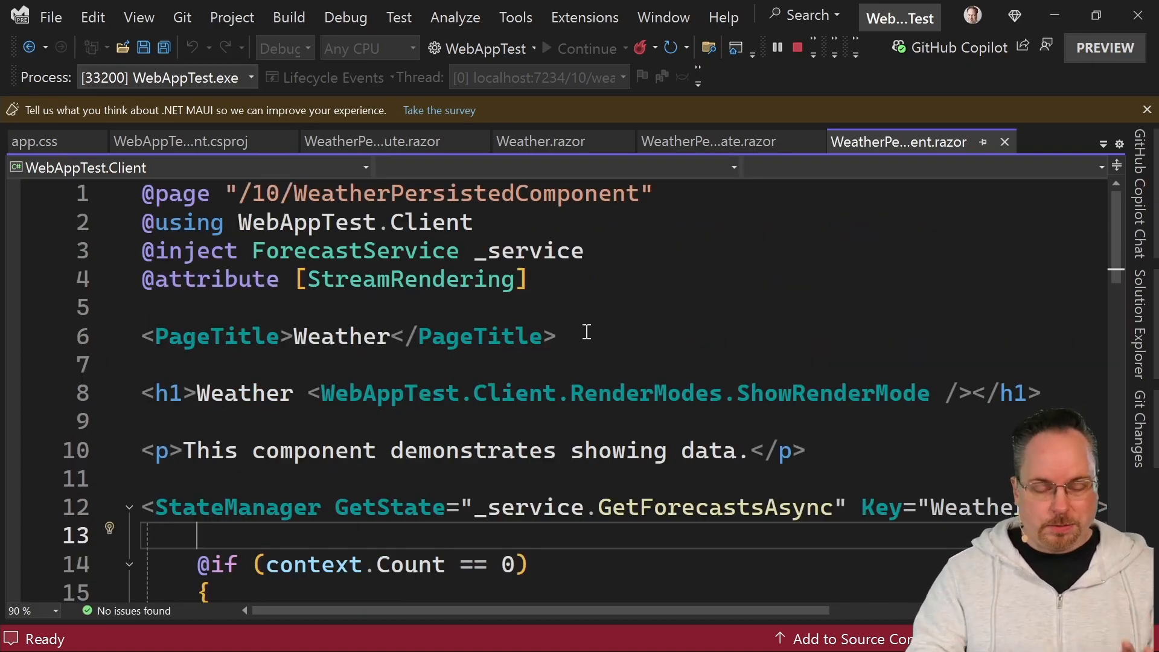
{"action": "scroll", "scroll_direction": "down", "scroll_amount": 3}
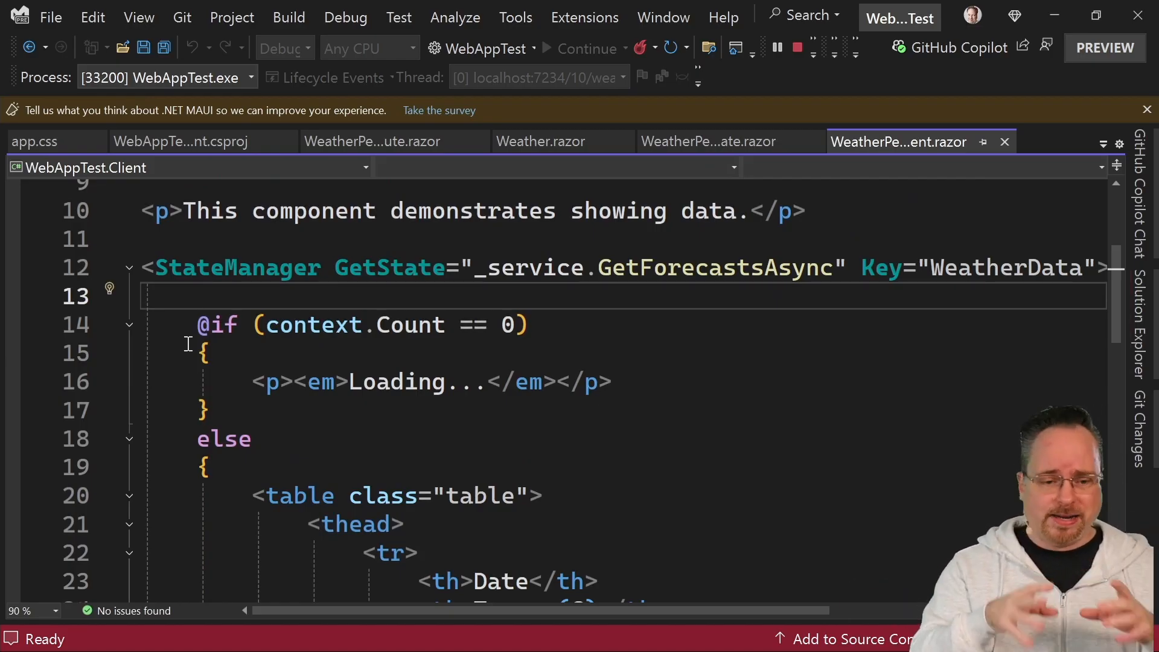
{"action": "mouse_move", "coordinate": [310, 325]}
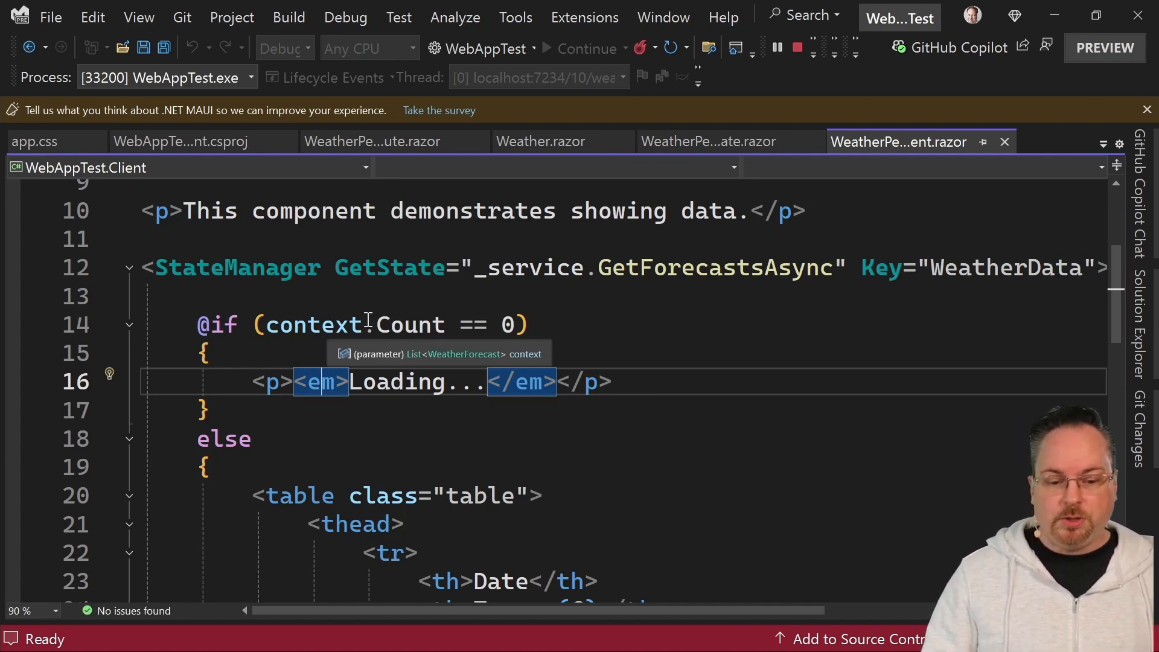
{"action": "mouse_move", "coordinate": [278, 292]}
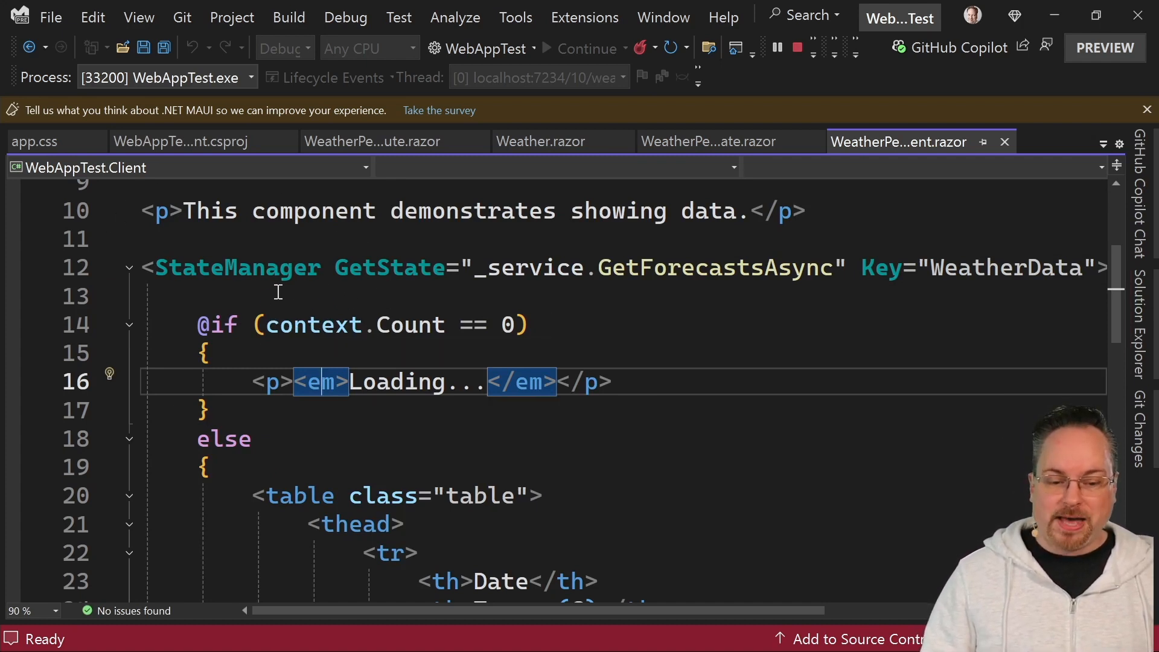
{"action": "mouse_move", "coordinate": [237, 267]}
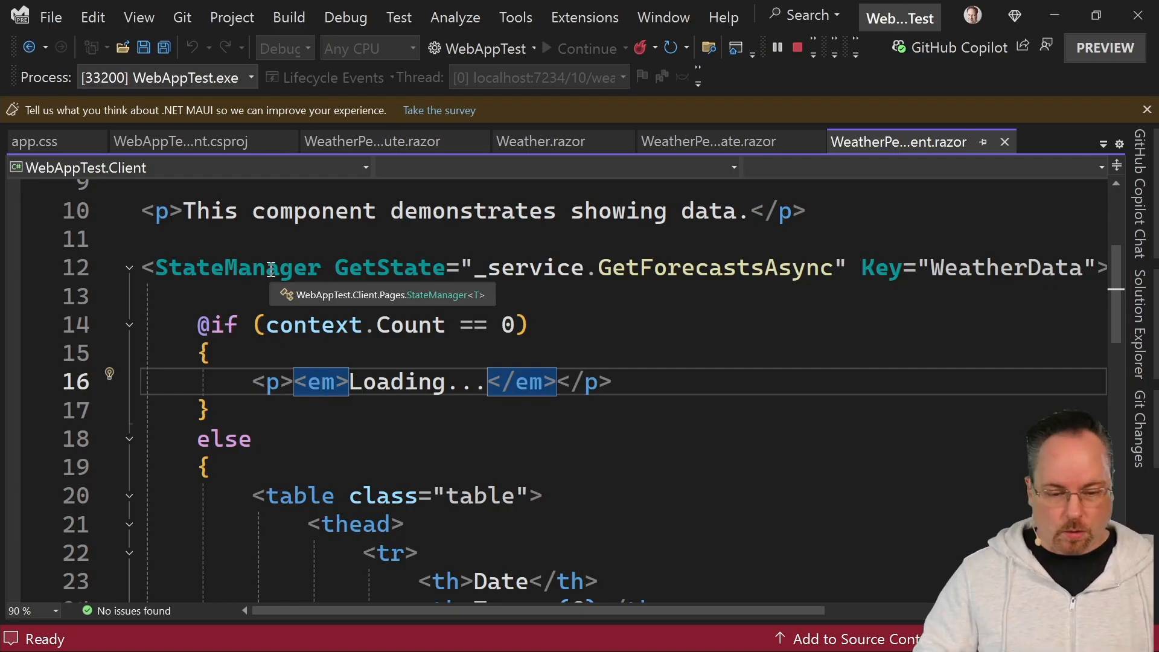
{"action": "scroll", "scroll_direction": "down", "scroll_amount": 3}
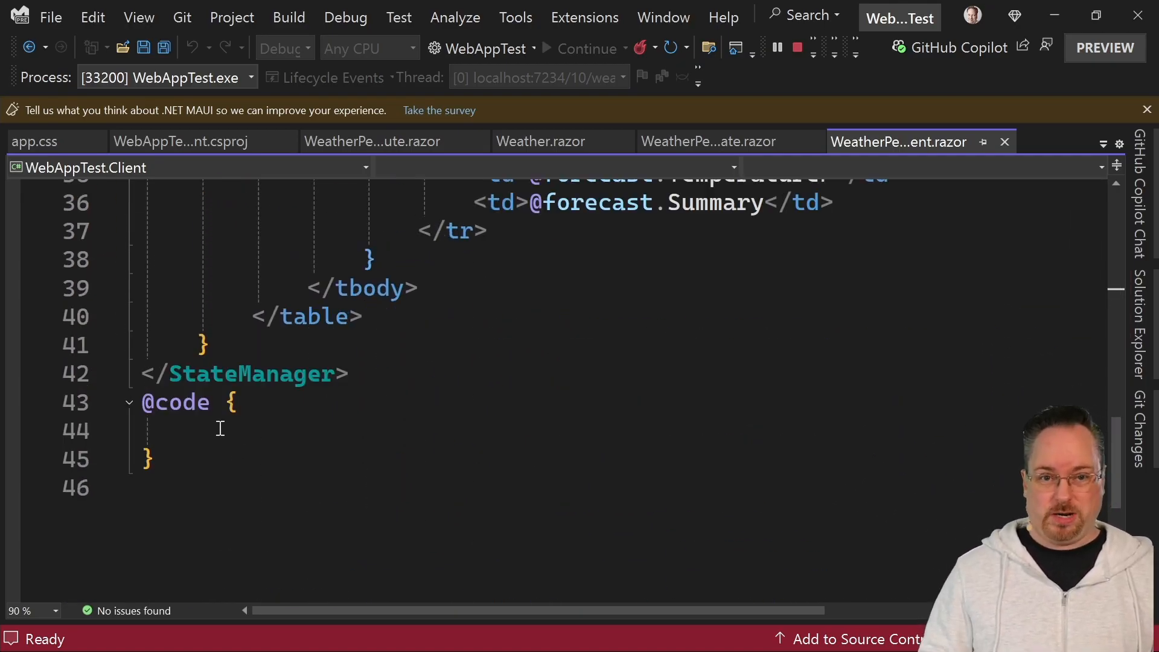
{"action": "scroll", "scroll_direction": "up", "scroll_amount": 3}
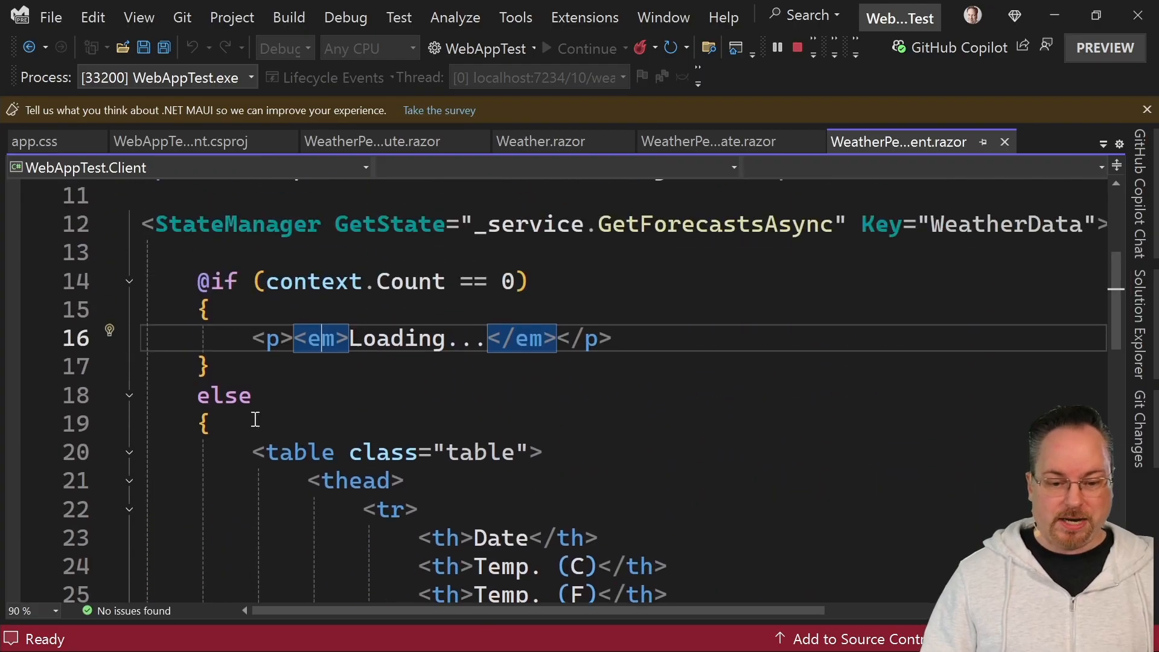
{"action": "scroll", "scroll_direction": "up", "scroll_amount": 3}
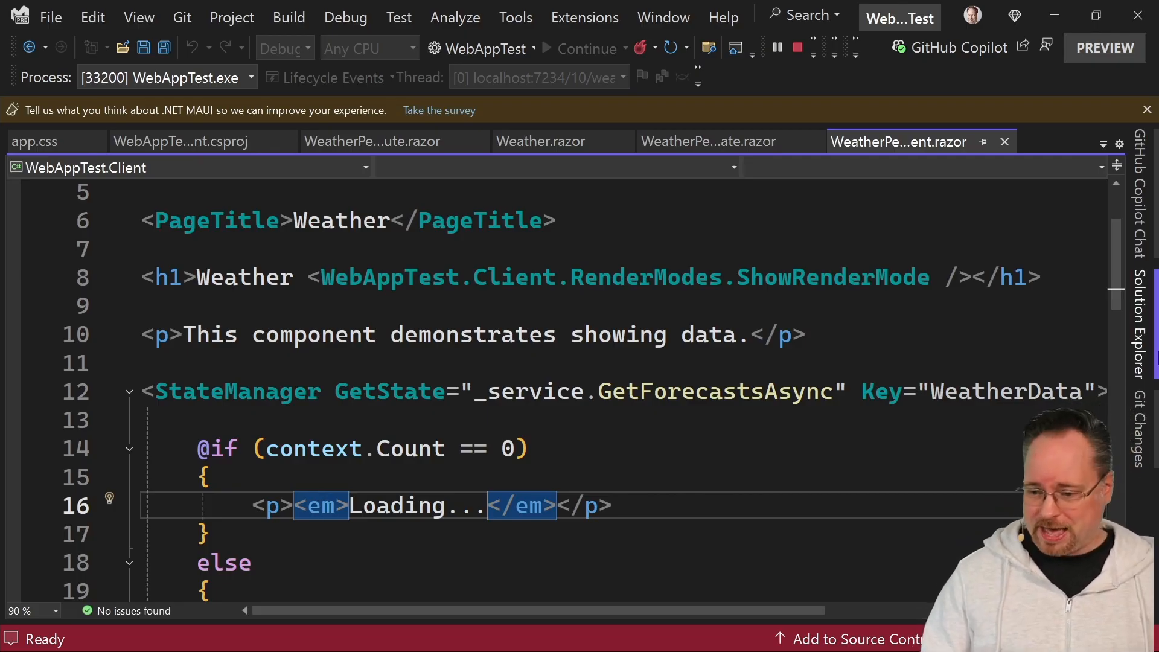
{"action": "left_click", "coordinate": [1150, 348]}
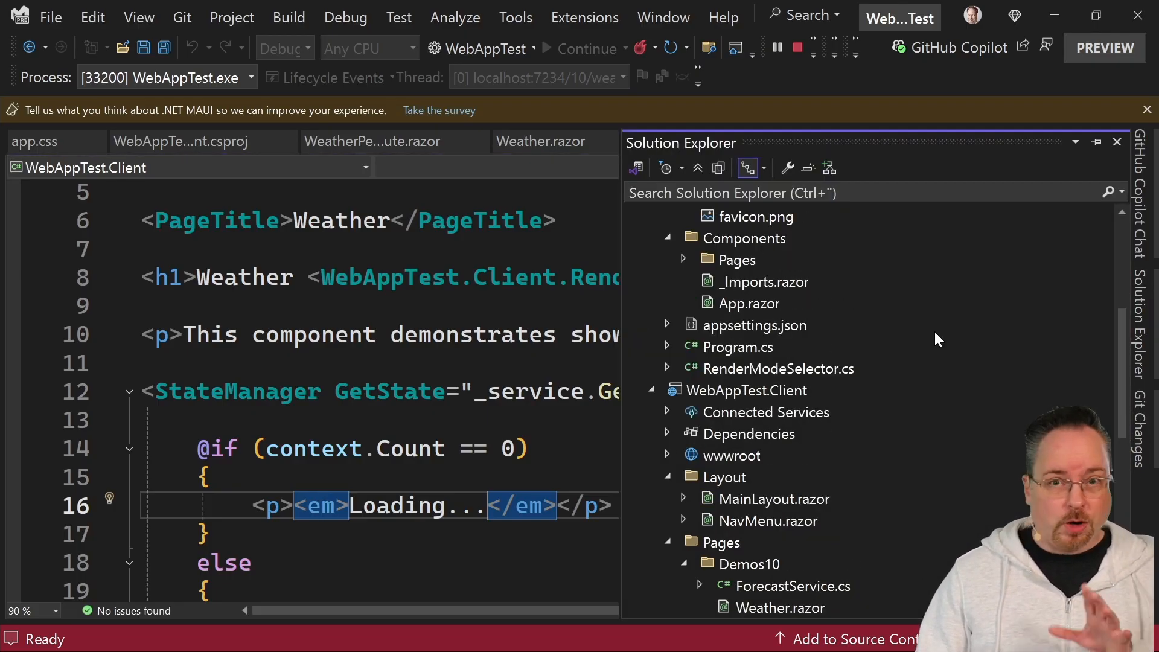
{"action": "scroll", "scroll_direction": "down", "scroll_amount": 3}
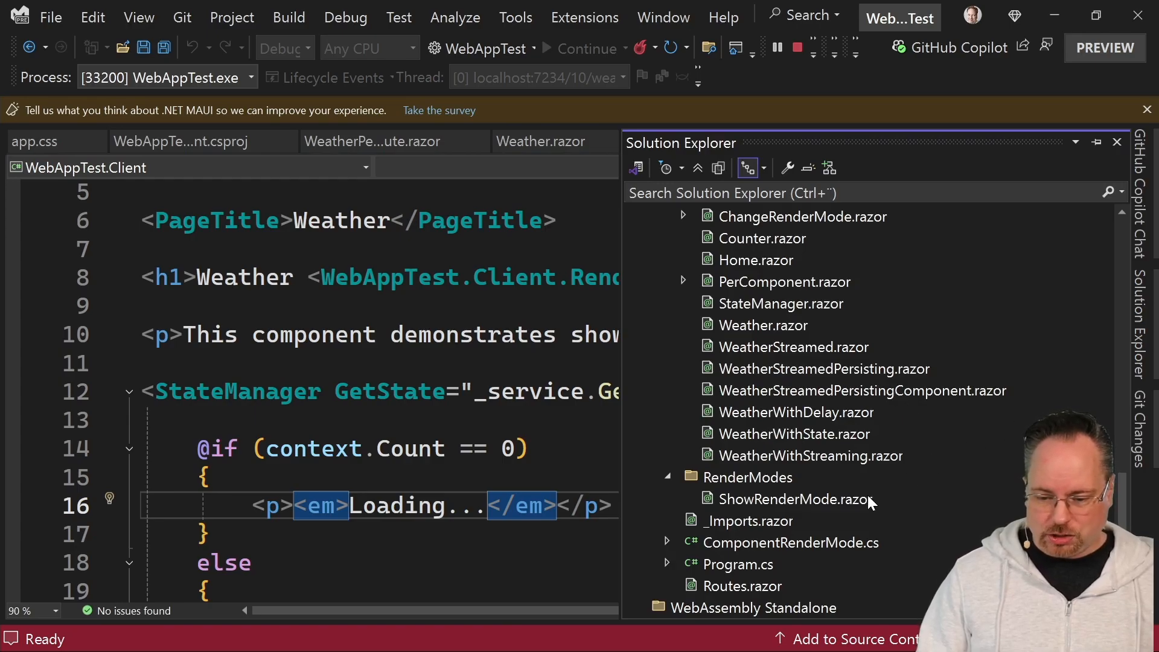
{"action": "double_click", "coordinate": [784, 282]}
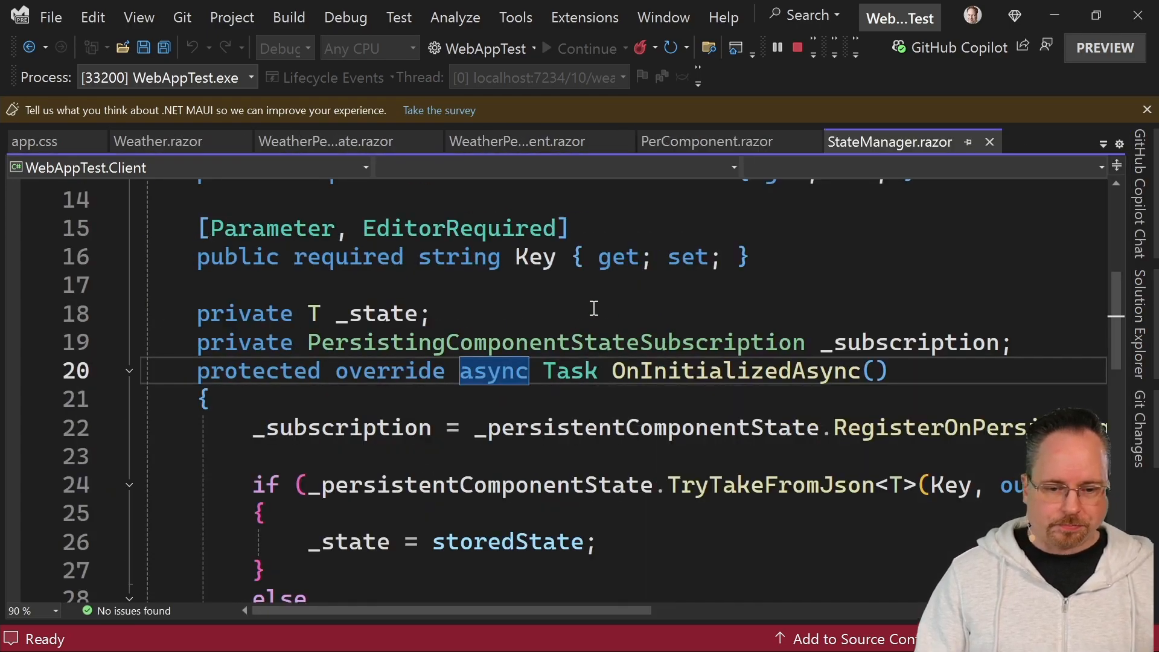
{"action": "scroll", "scroll_direction": "up", "scroll_amount": 3}
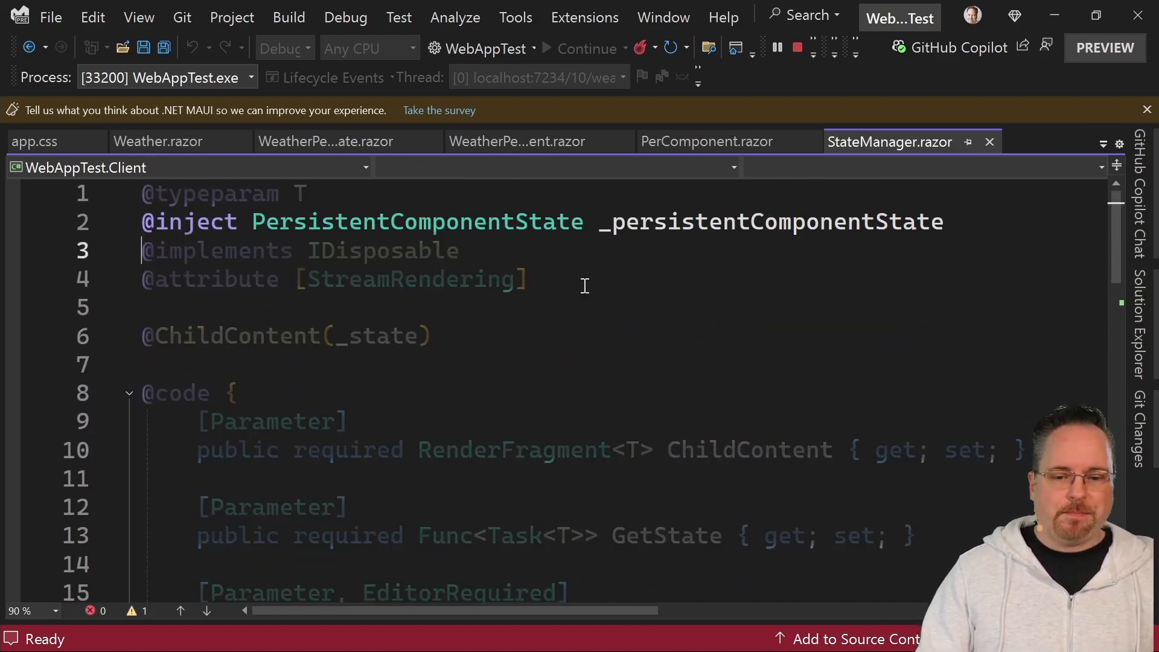
{"action": "mouse_move", "coordinate": [395, 267]}
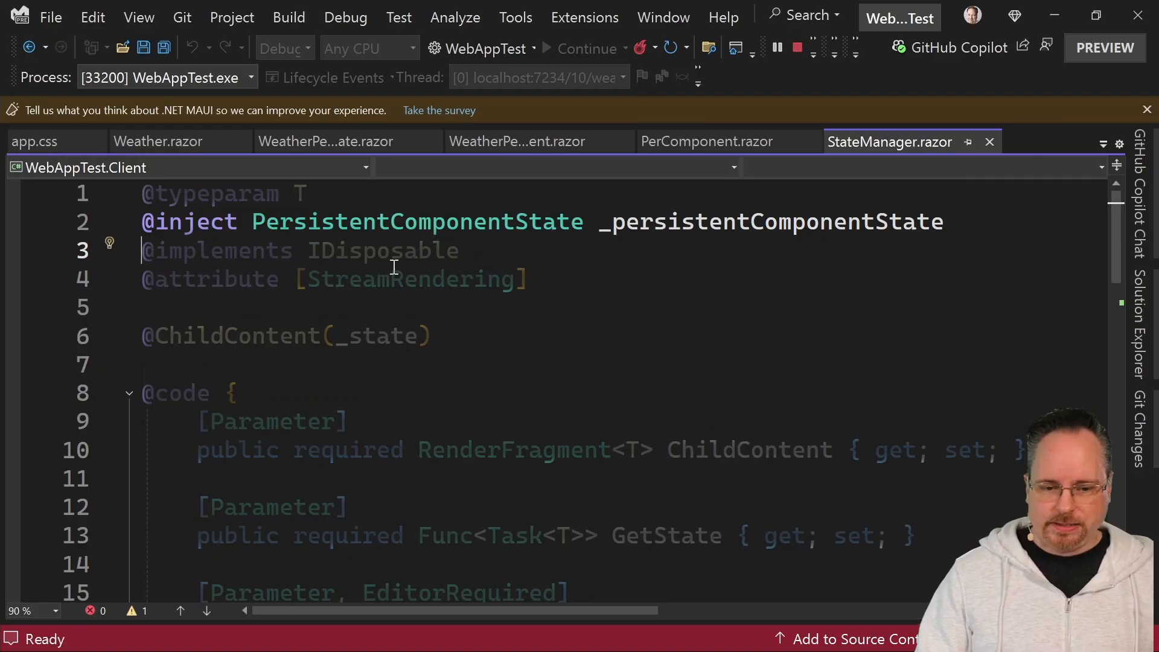
{"action": "scroll", "scroll_direction": "down", "scroll_amount": 3}
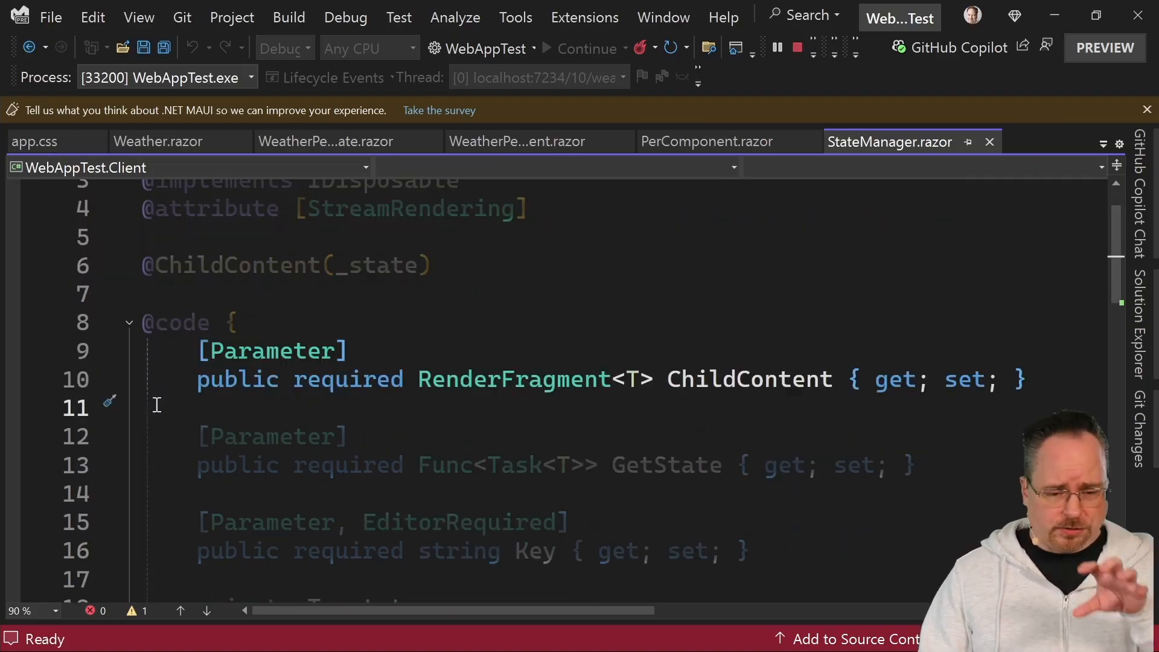
{"action": "scroll", "scroll_direction": "down", "scroll_amount": 3}
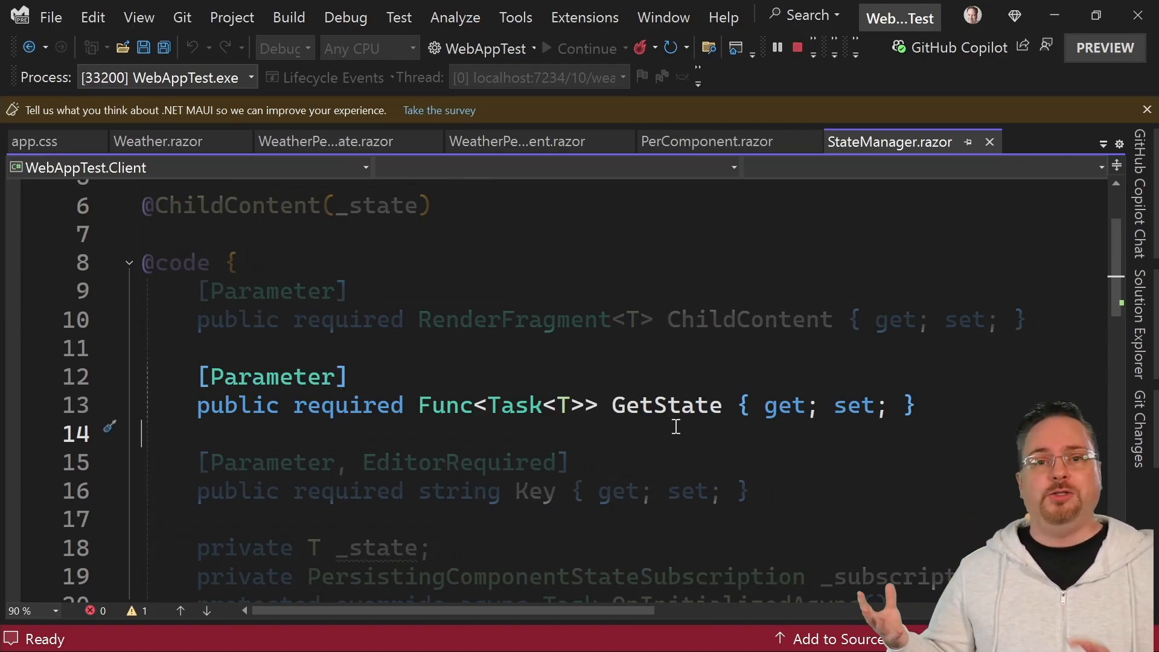
{"action": "scroll", "scroll_direction": "down", "scroll_amount": 3}
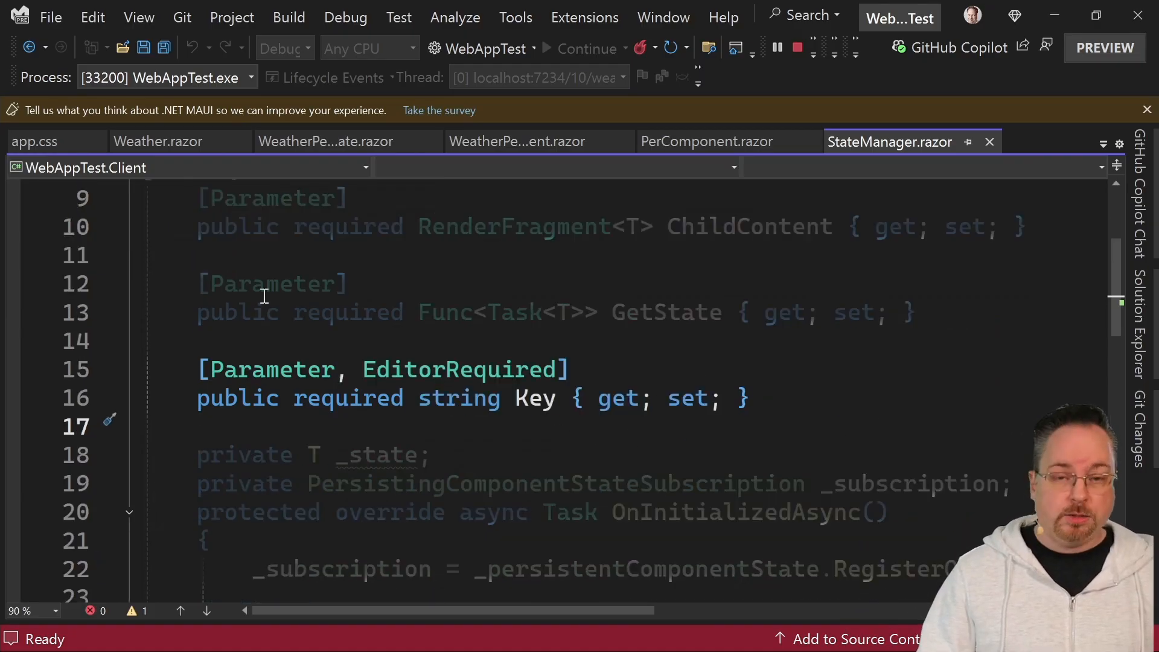
{"action": "scroll", "scroll_direction": "down", "scroll_amount": 3}
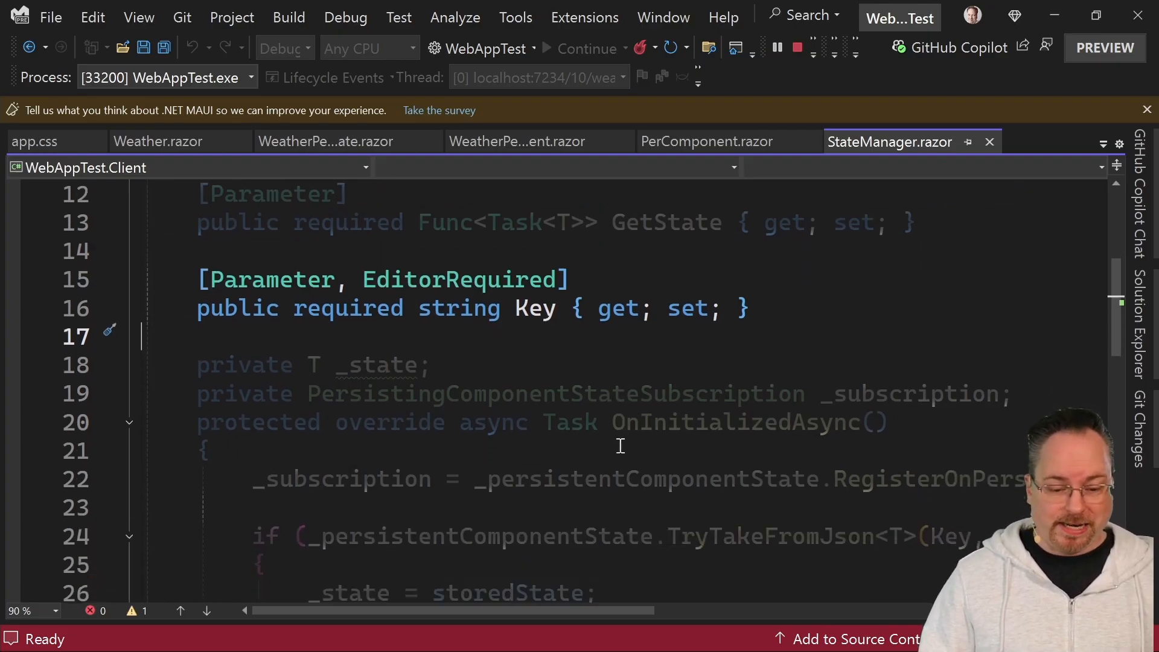
{"action": "scroll", "scroll_direction": "down", "scroll_amount": 3}
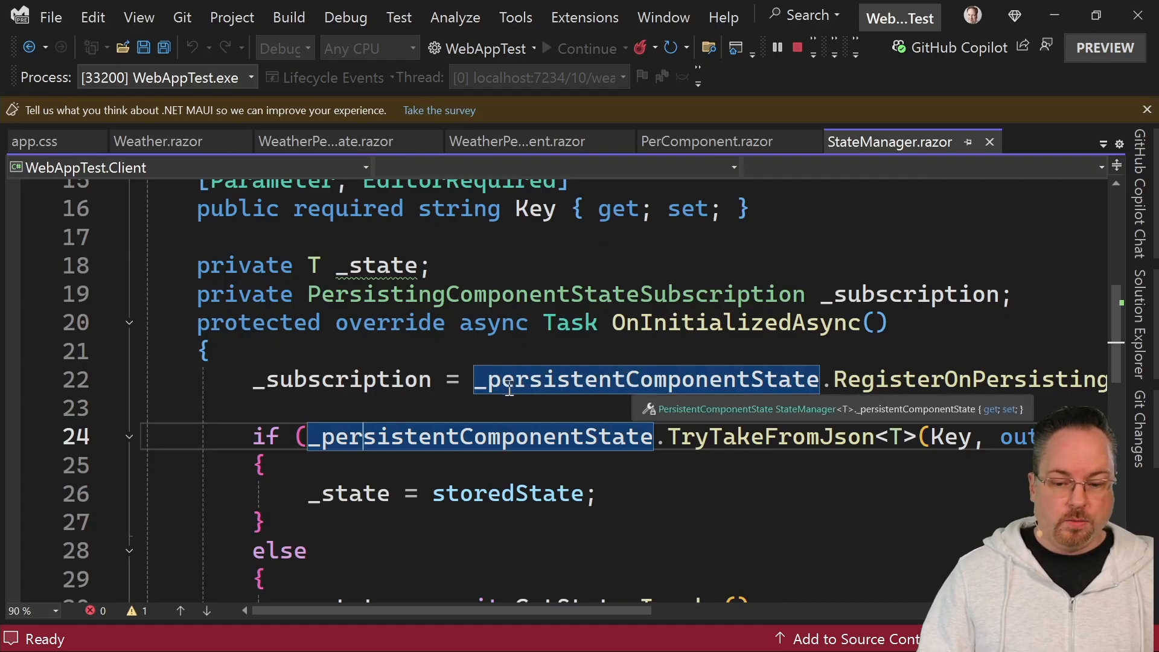
{"action": "mouse_move", "coordinate": [953, 442]}
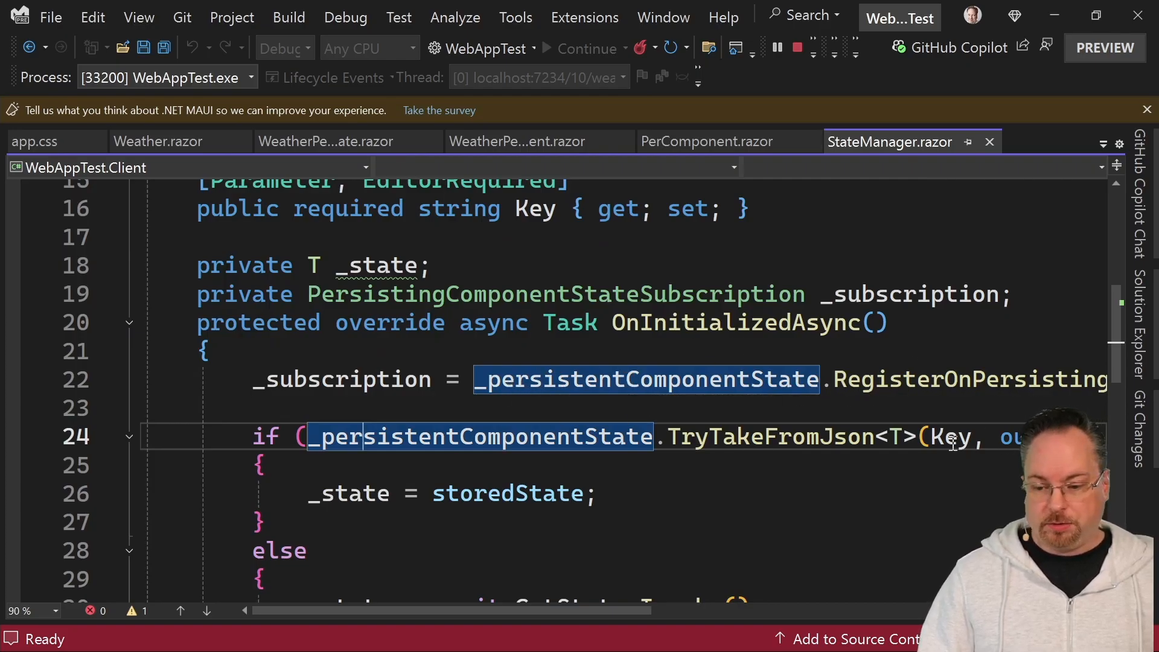
{"action": "scroll", "scroll_direction": "down", "scroll_amount": 3}
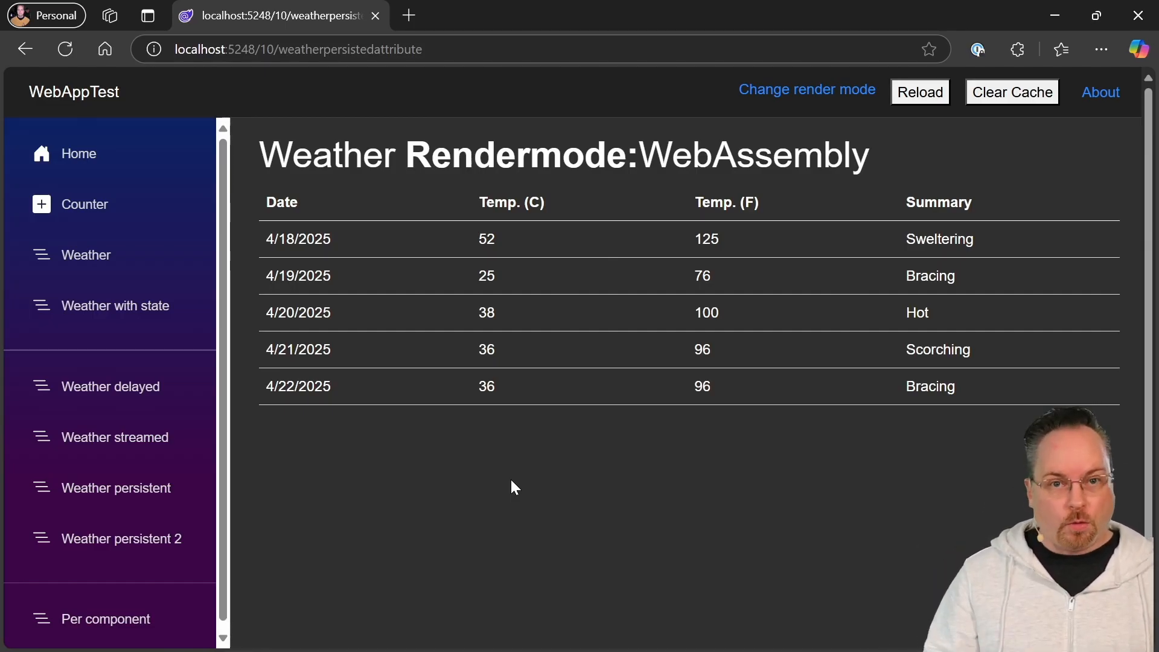
{"action": "mouse_move", "coordinate": [537, 376]}
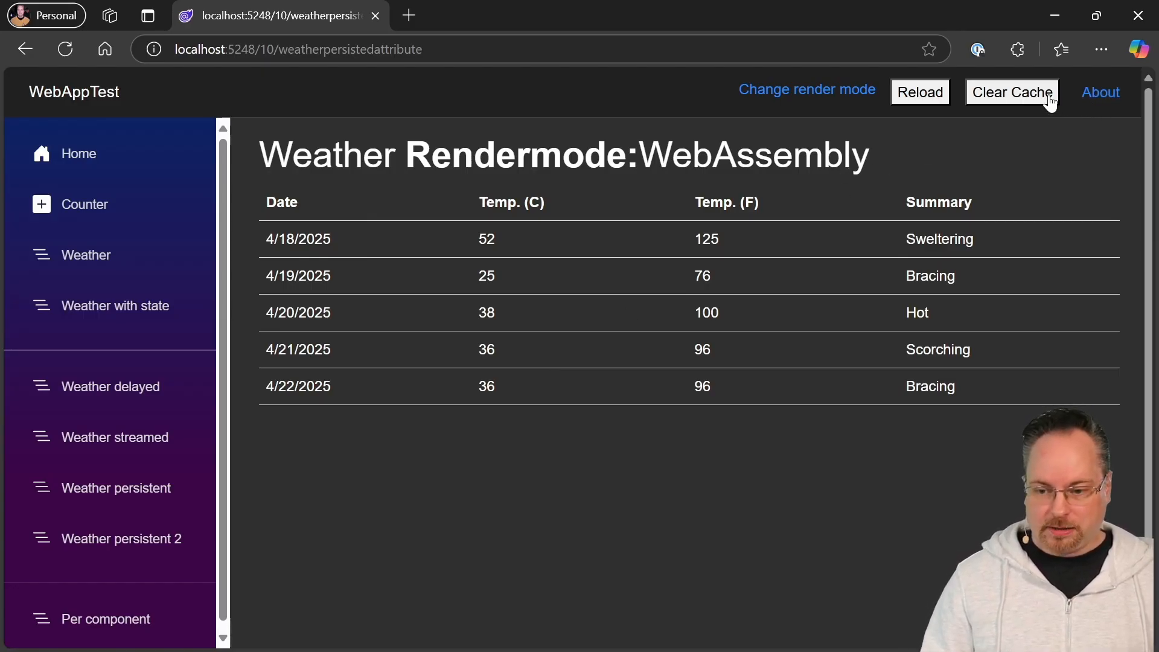
Clear the app cache and reload the weatherpersistedattribute page
{"action": "left_click", "coordinate": [1011, 92]}
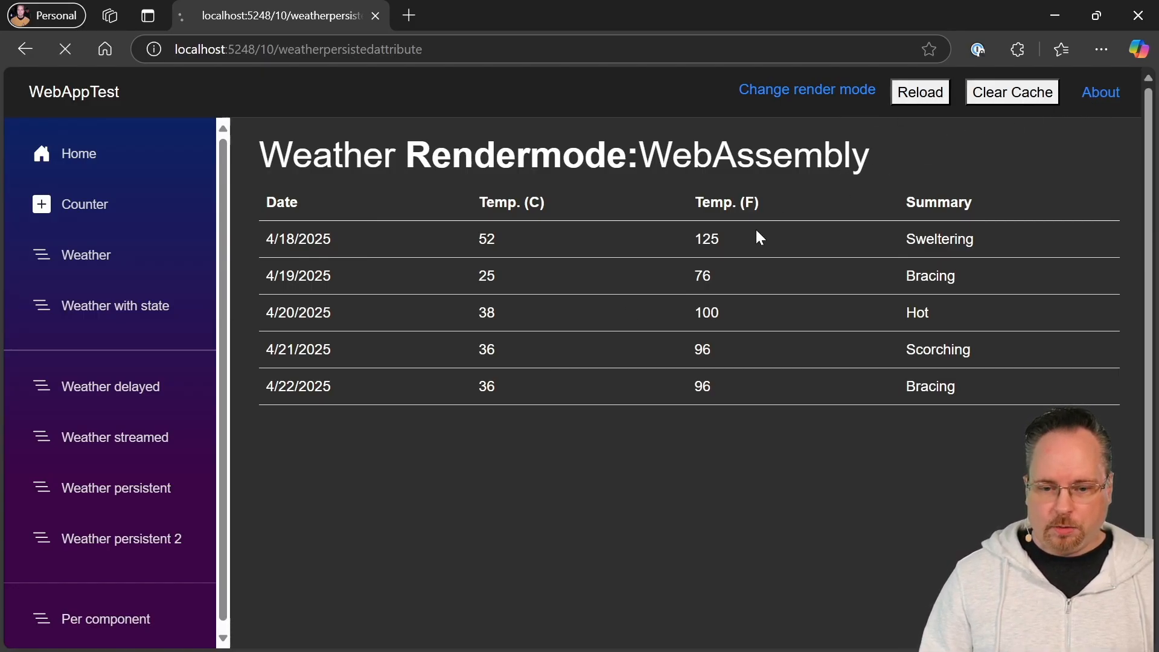
{"action": "left_click", "coordinate": [919, 92]}
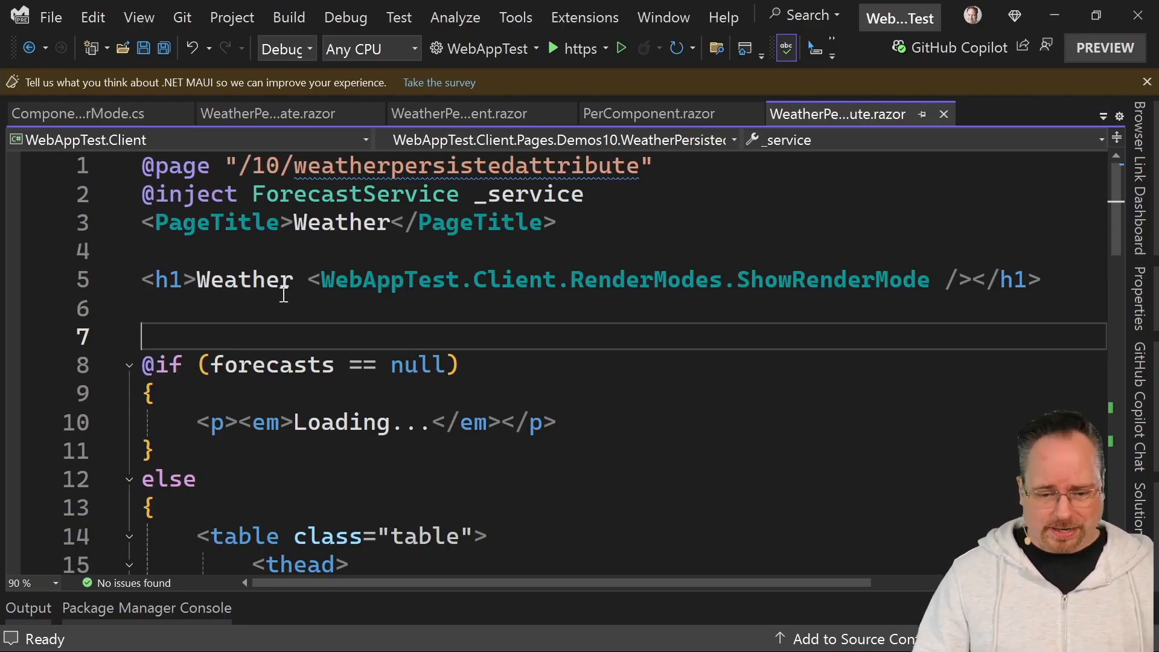
{"action": "scroll", "scroll_direction": "down", "scroll_amount": 3}
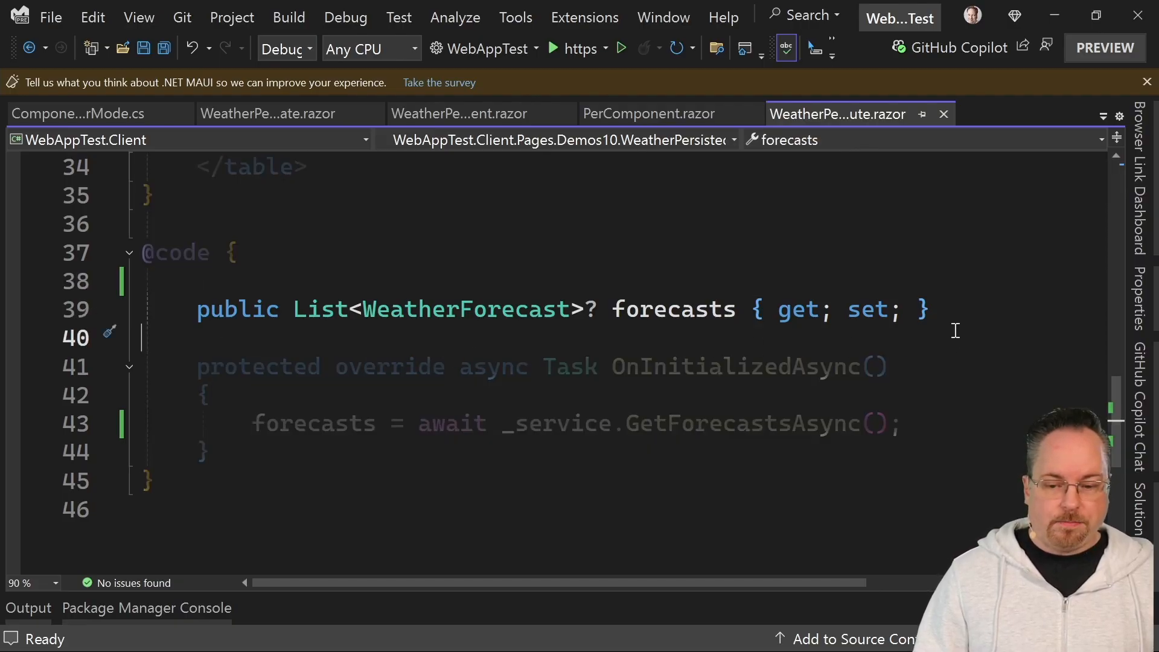
{"action": "mouse_move", "coordinate": [672, 309]}
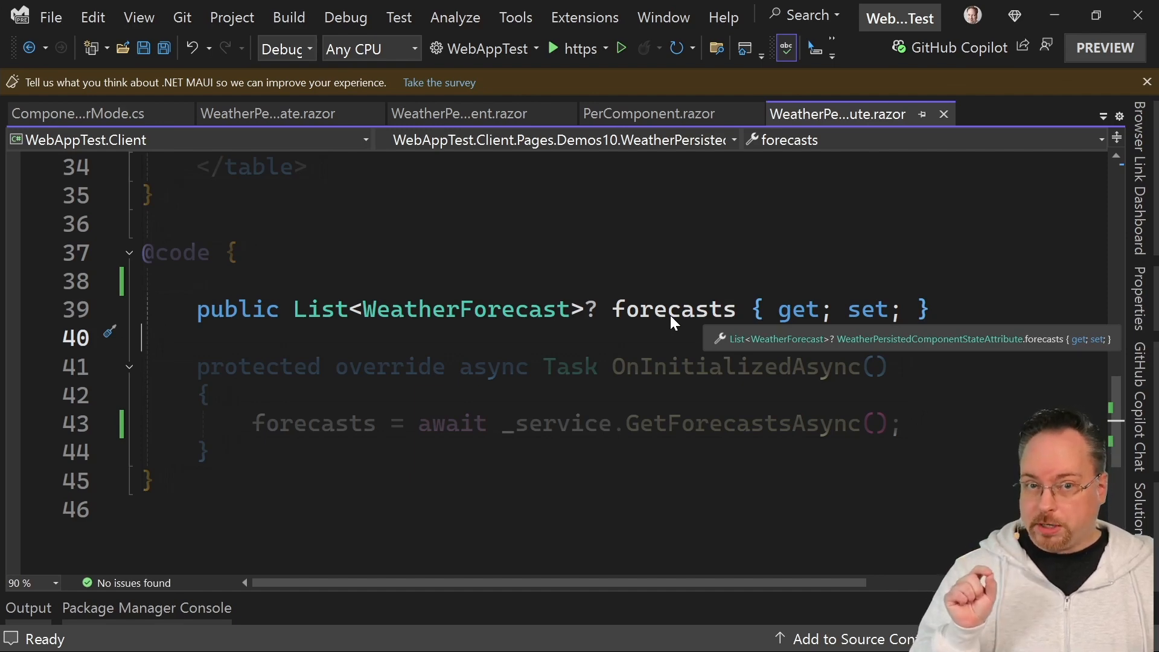
{"action": "mouse_move", "coordinate": [82, 381]}
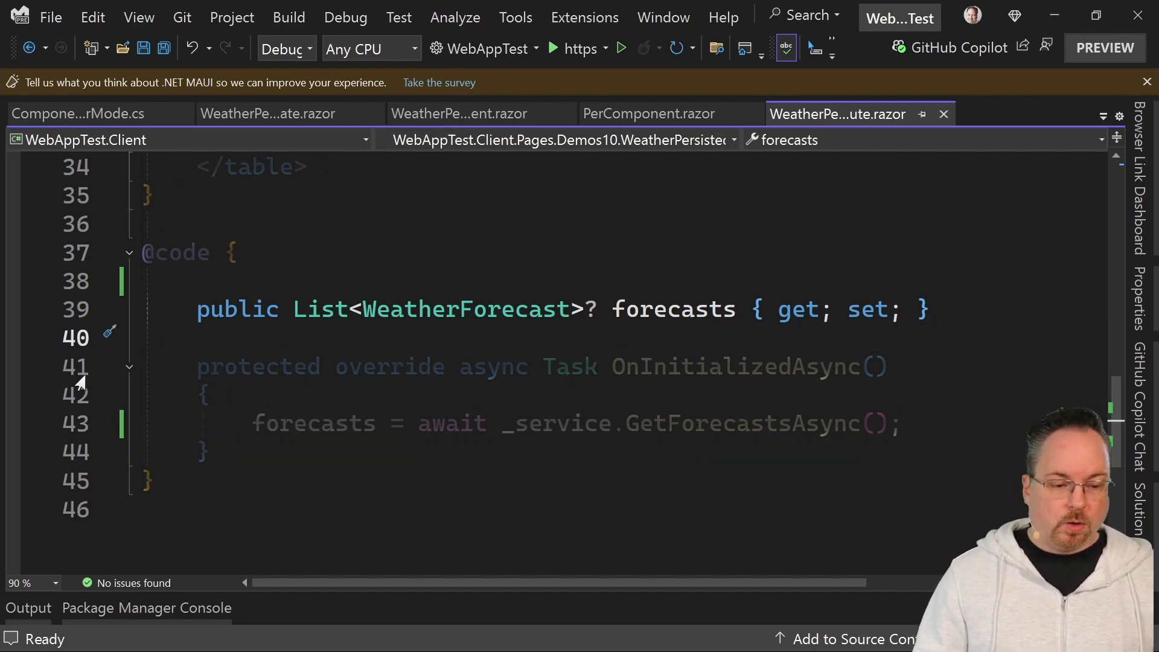
{"action": "left_click", "coordinate": [368, 453]}
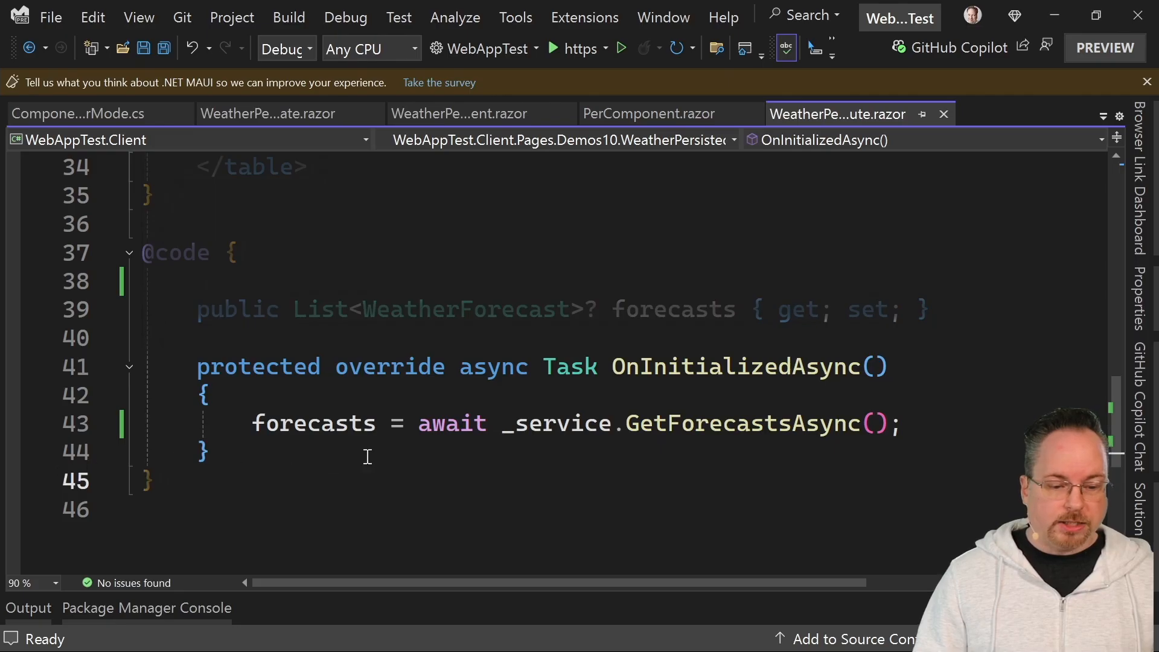
{"action": "mouse_move", "coordinate": [640, 425]}
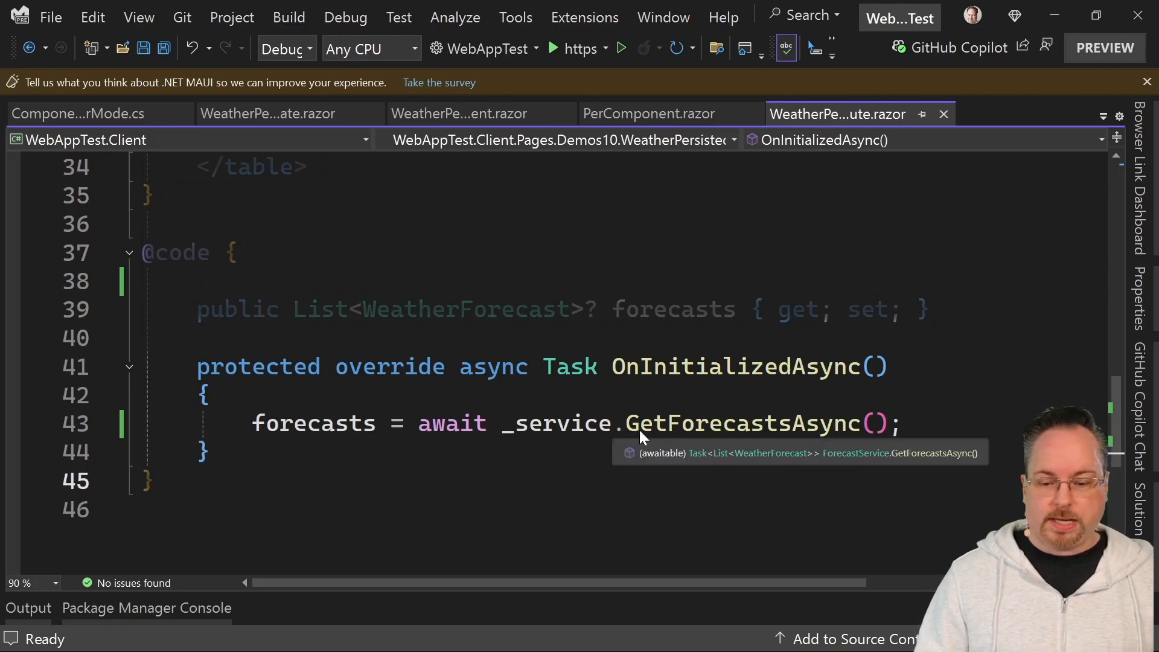
{"action": "mouse_move", "coordinate": [858, 429]}
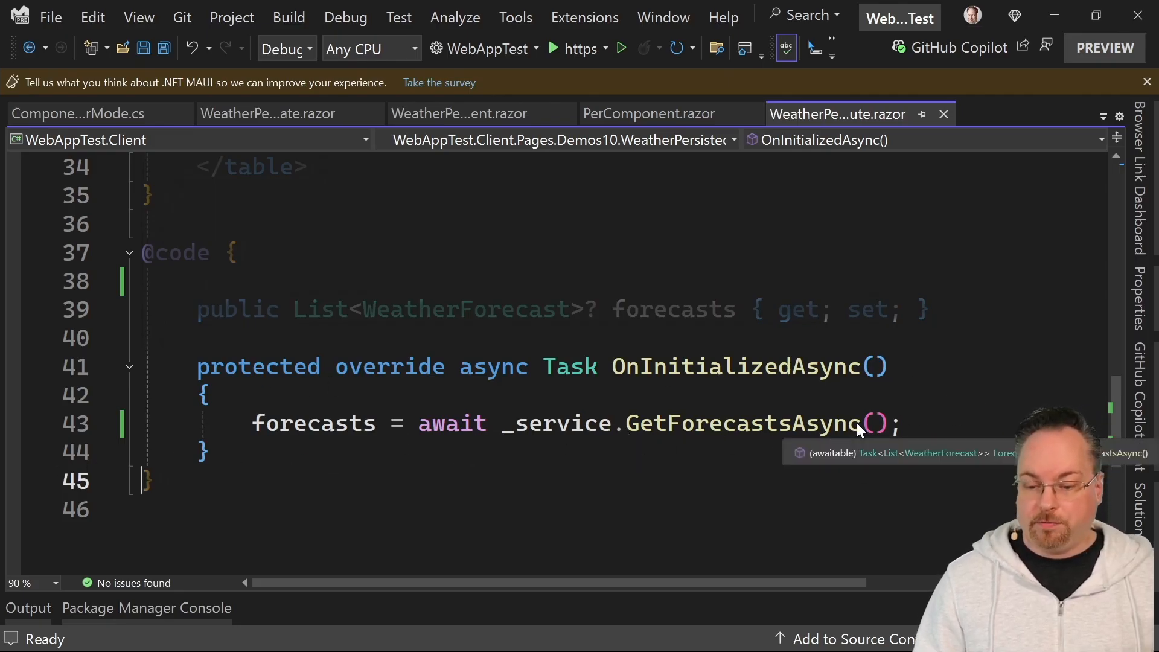
{"action": "left_click", "coordinate": [267, 280]}
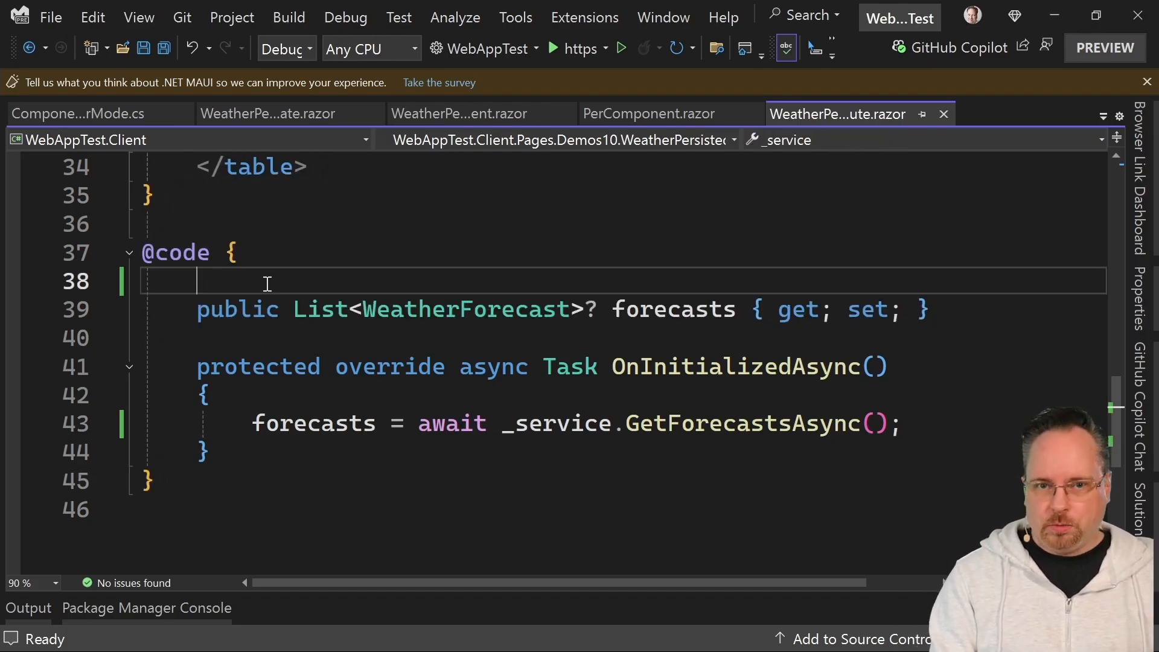
Add [SupplyParameterFromPersistentComponentState] to forecasts and change its load to '??='
{"action": "type", "text": "[SupplyParameterFromPersistentC"}
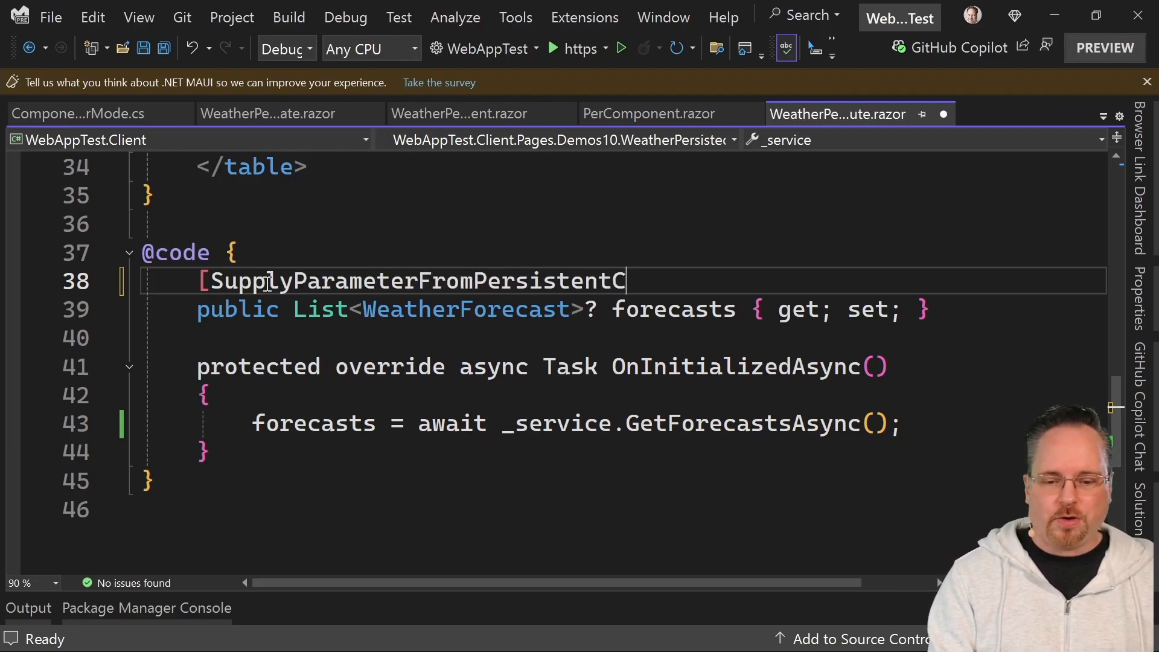
{"action": "type", "text": "omponentState]"}
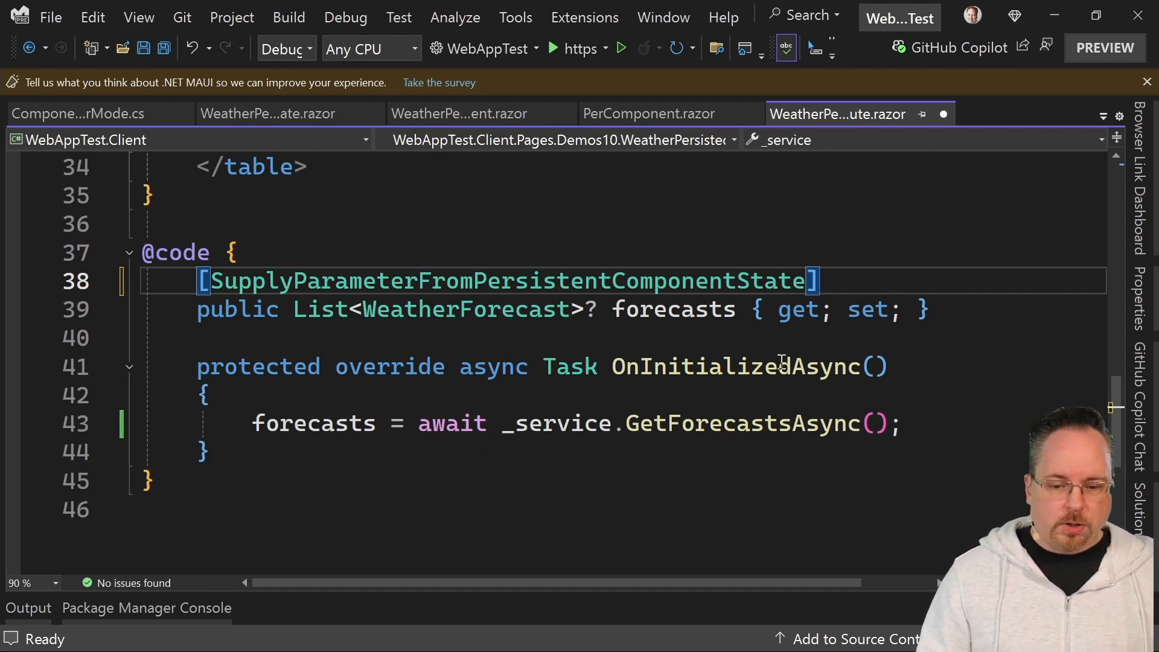
{"action": "mouse_move", "coordinate": [922, 394]}
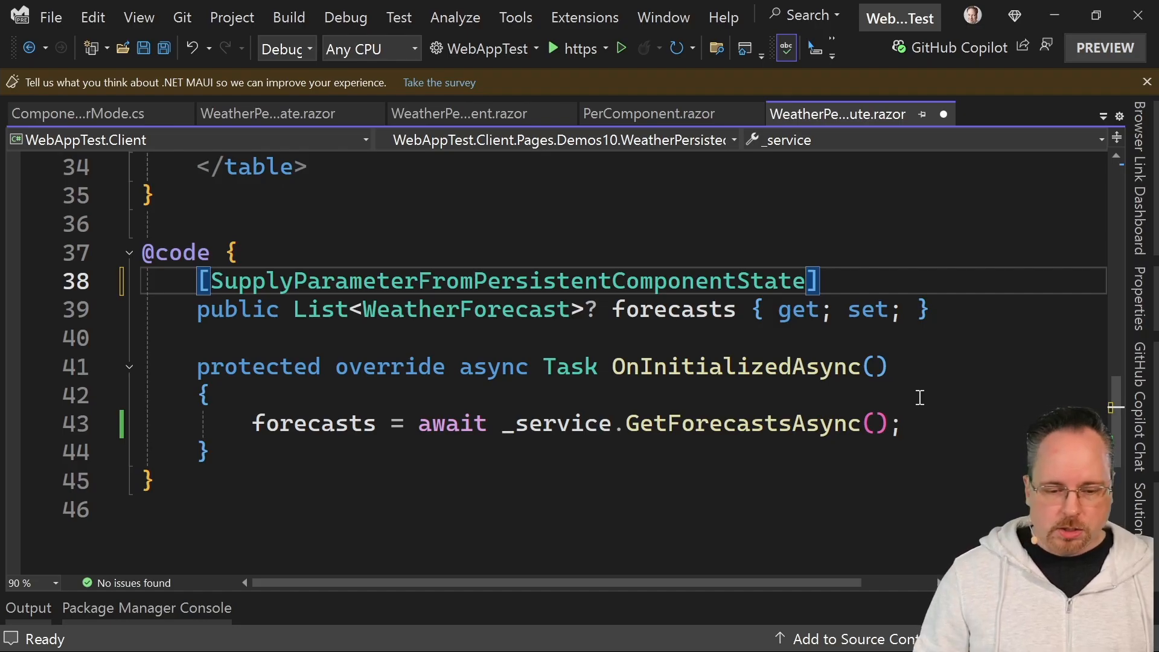
{"action": "left_click", "coordinate": [392, 423]}
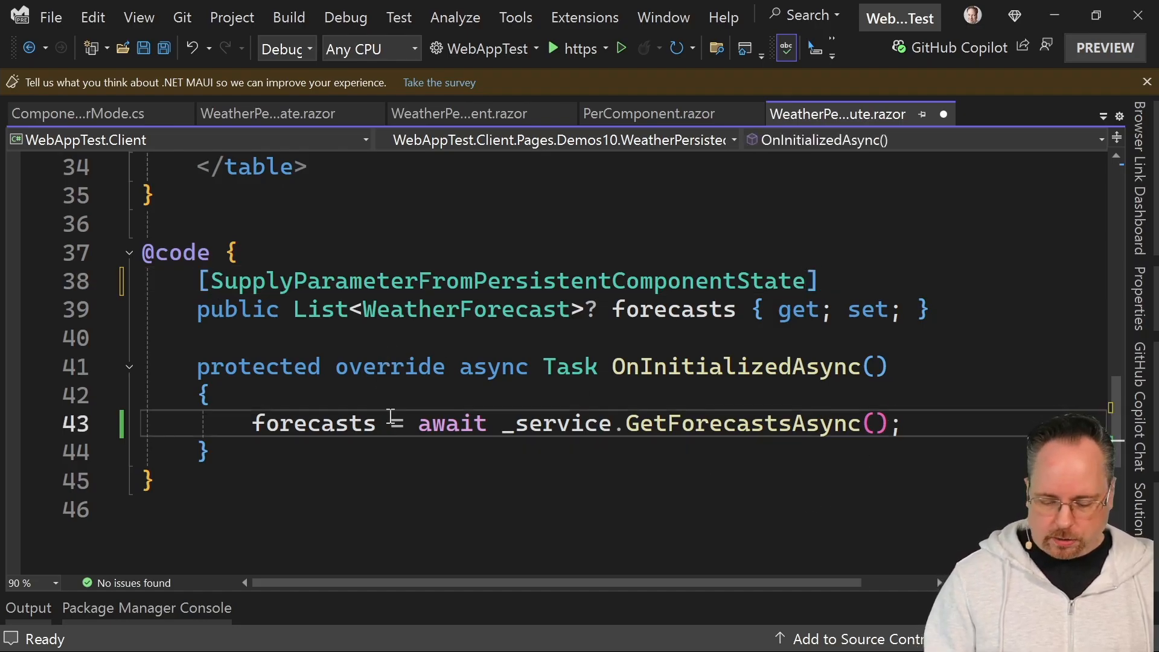
{"action": "type", "text": "??"}
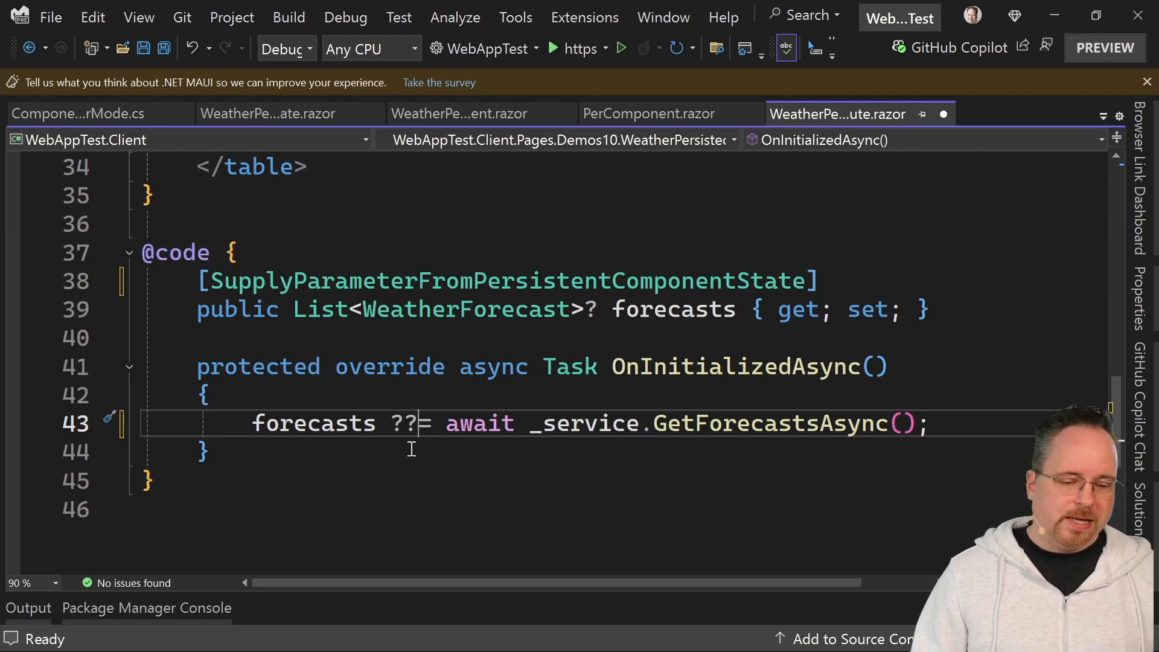
{"action": "mouse_move", "coordinate": [344, 422]}
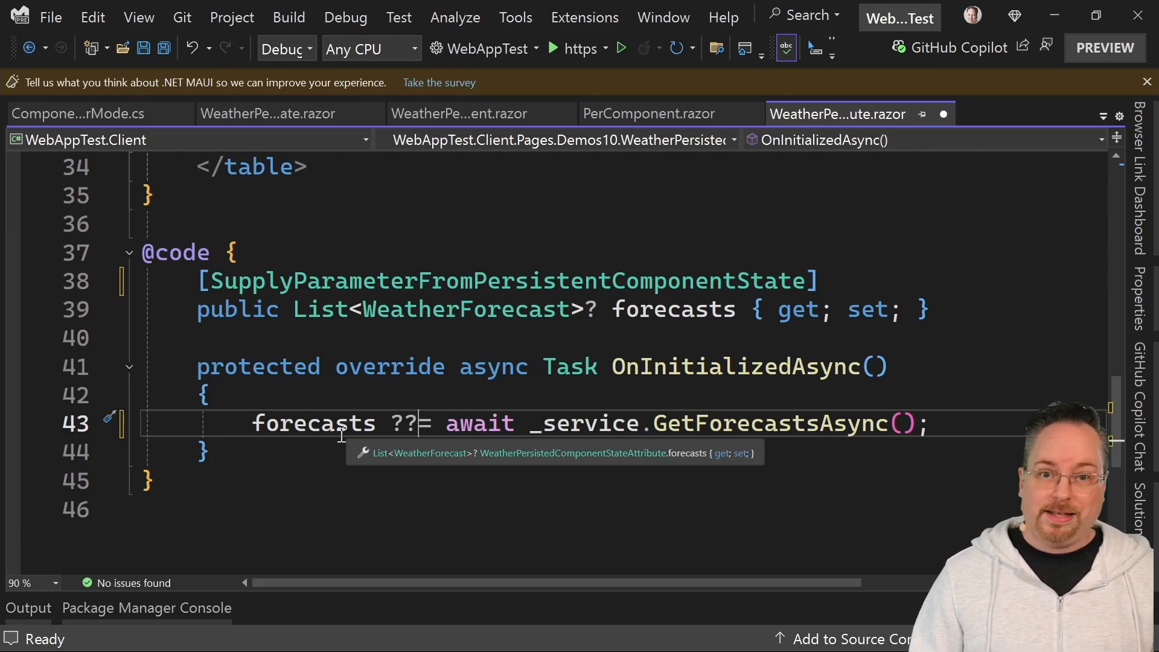
{"action": "mouse_move", "coordinate": [759, 485]}
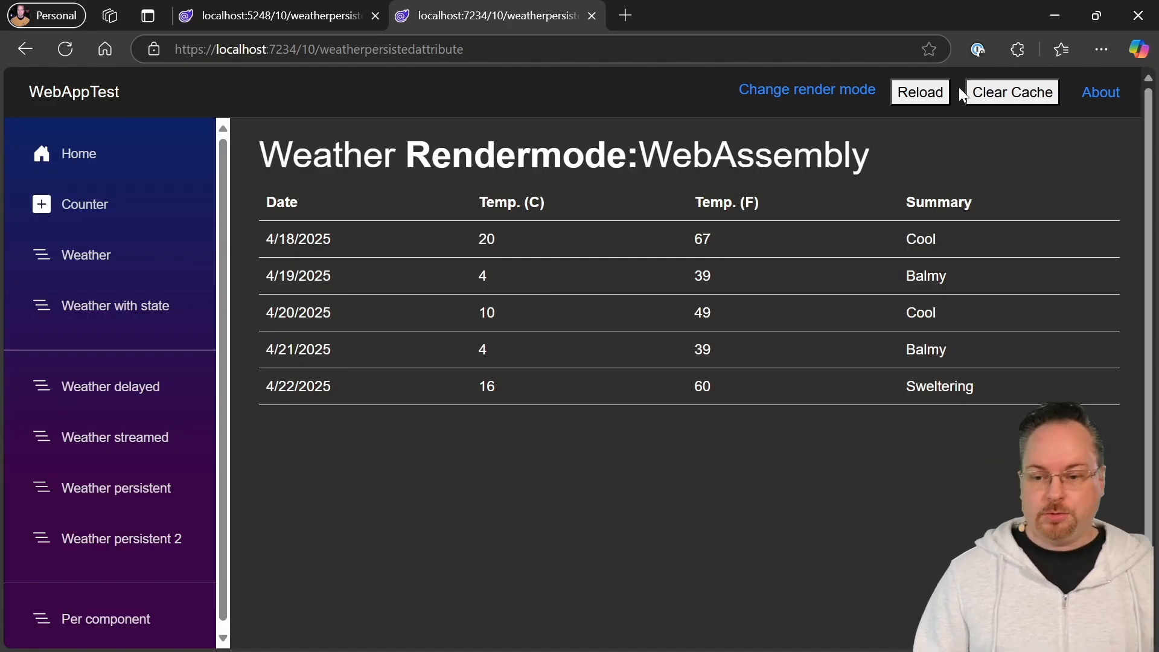
{"action": "mouse_move", "coordinate": [1025, 189]}
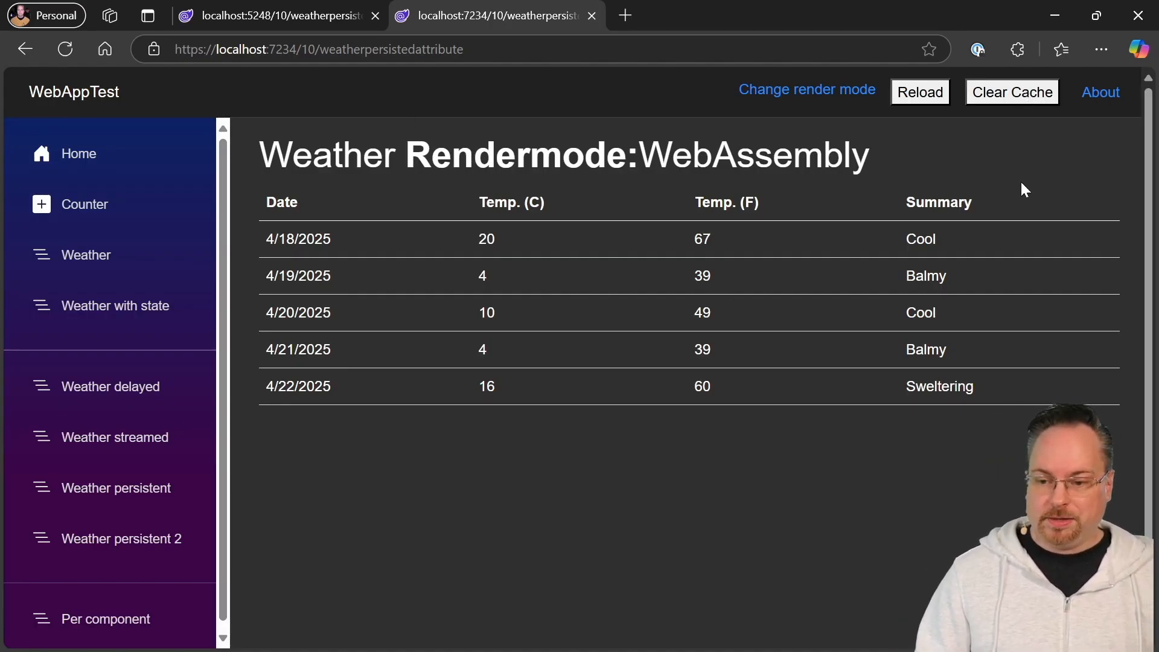
Reload the persisted-attribute weather page twice to check the forecasts persist
{"action": "left_click", "coordinate": [919, 92]}
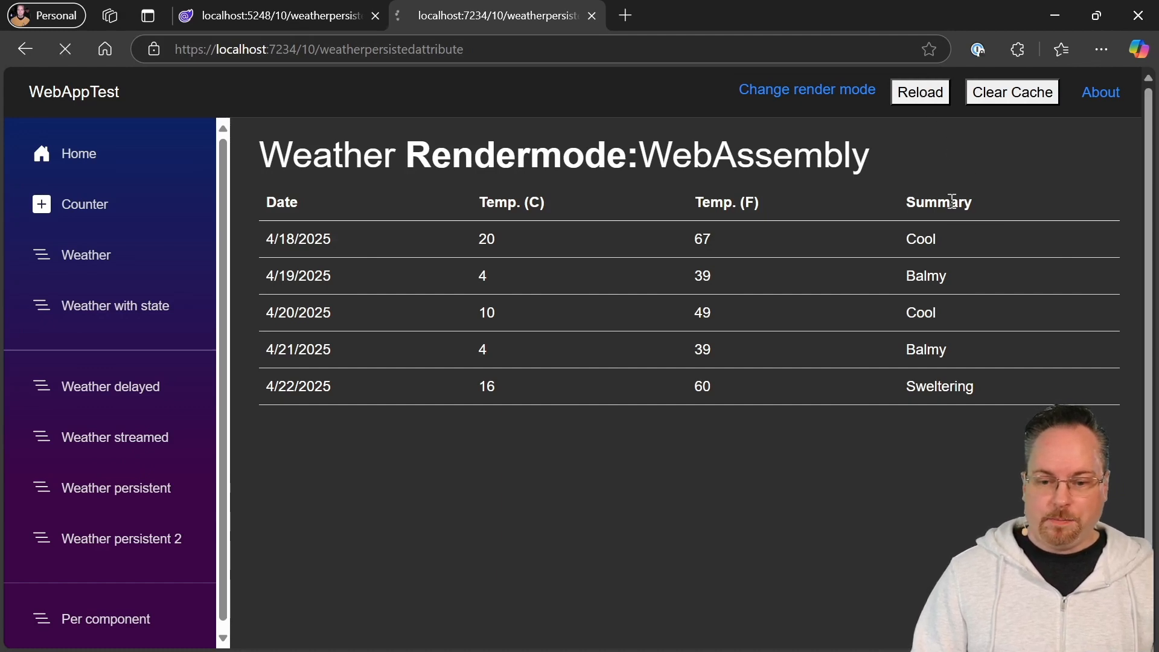
{"action": "left_click", "coordinate": [919, 92]}
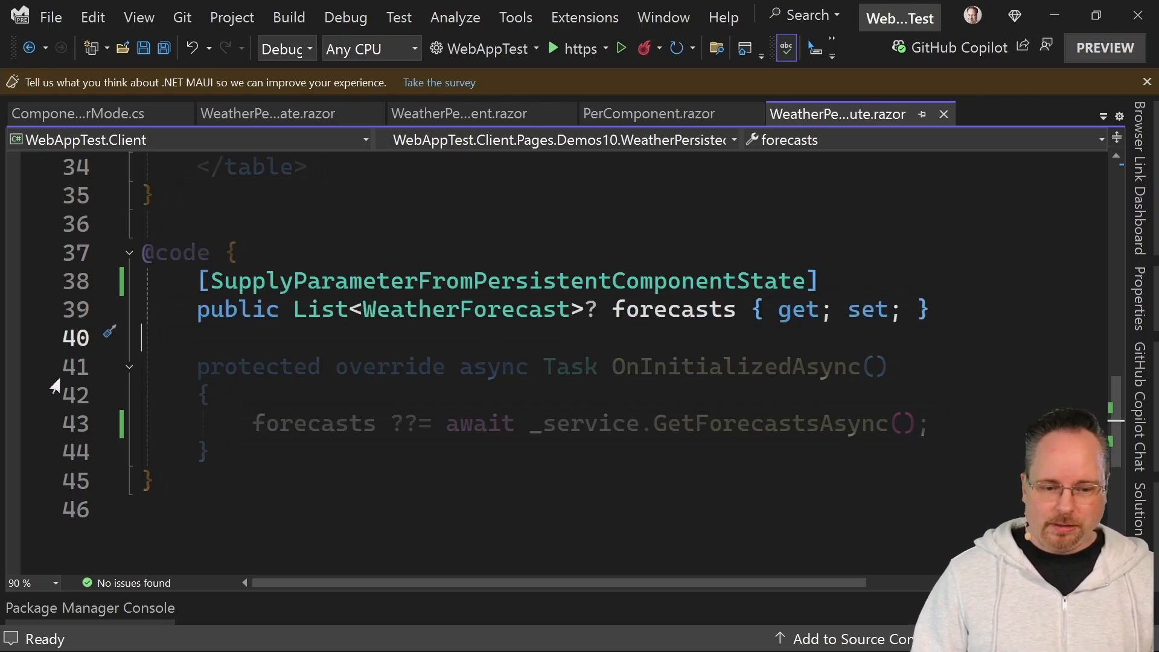
{"action": "left_click", "coordinate": [376, 462]}
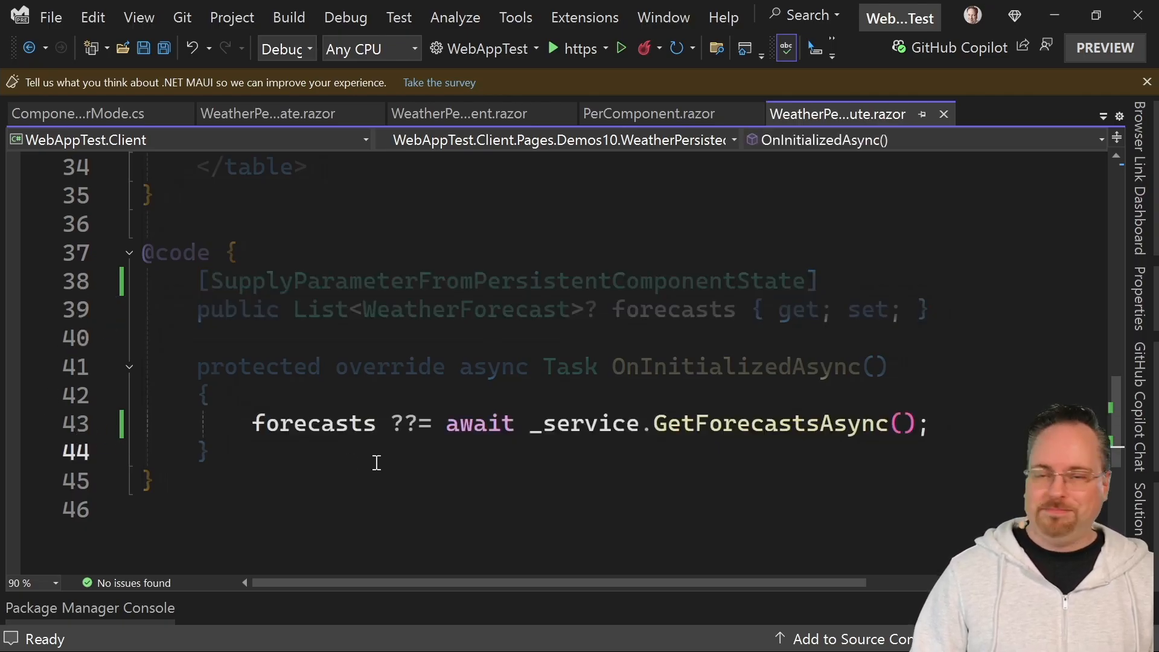